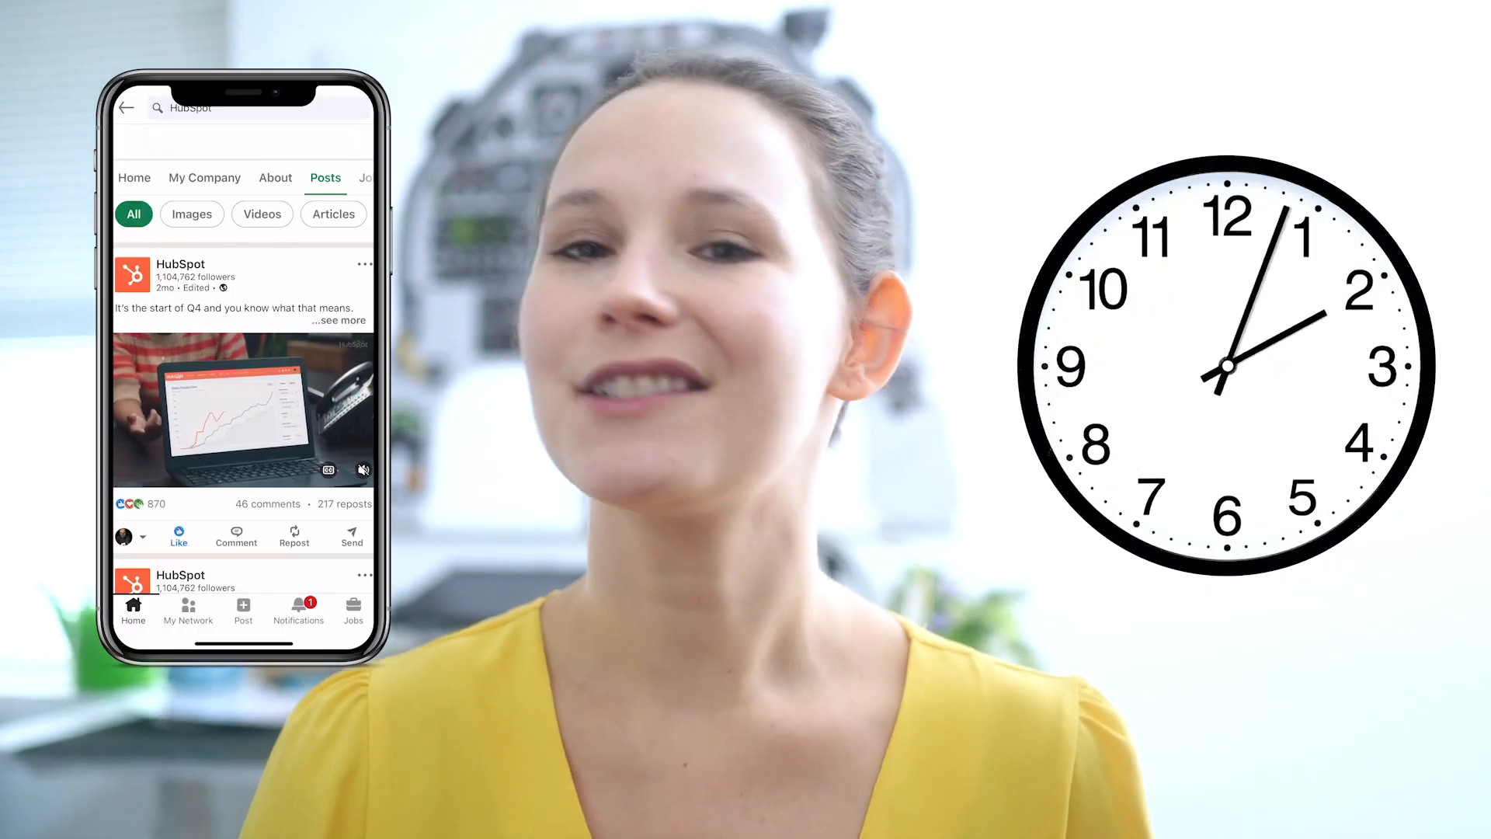
- Reach the SMS Manage tab listing All SMS via the Marketing menu from the sales dashboard
click(351, 535)
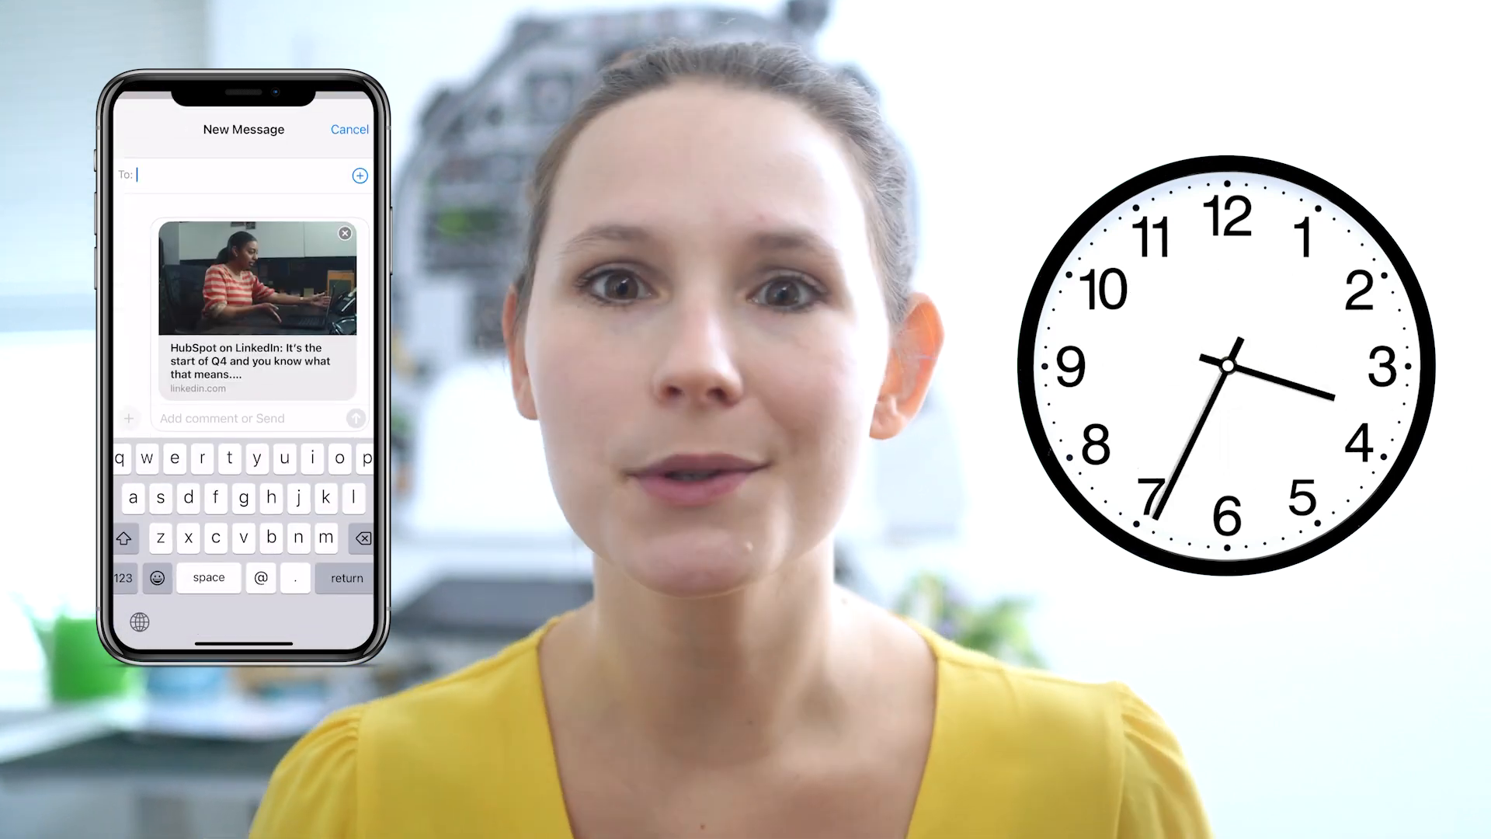
text(You have to see th)
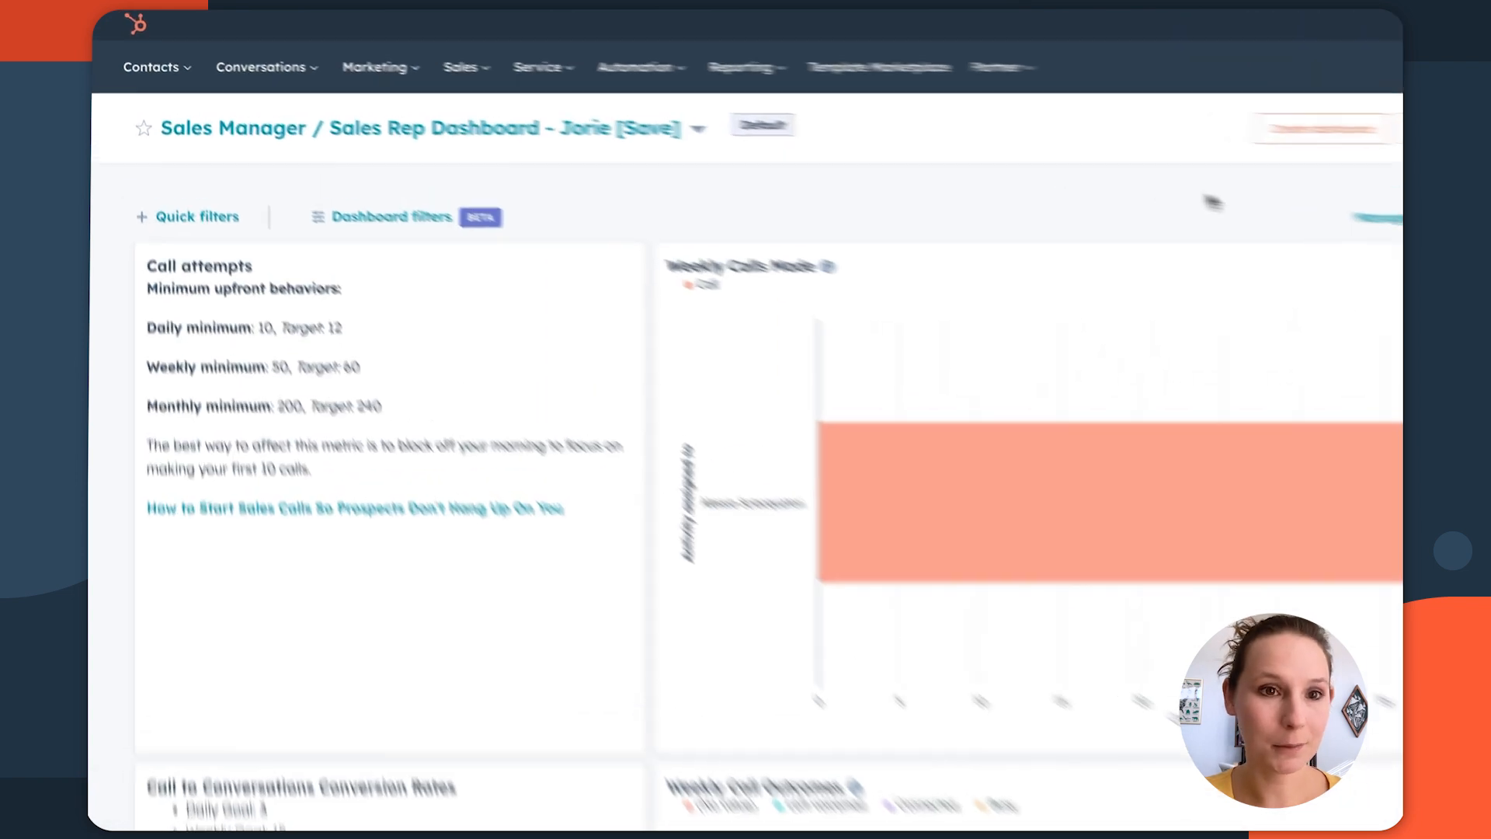
click(444, 81)
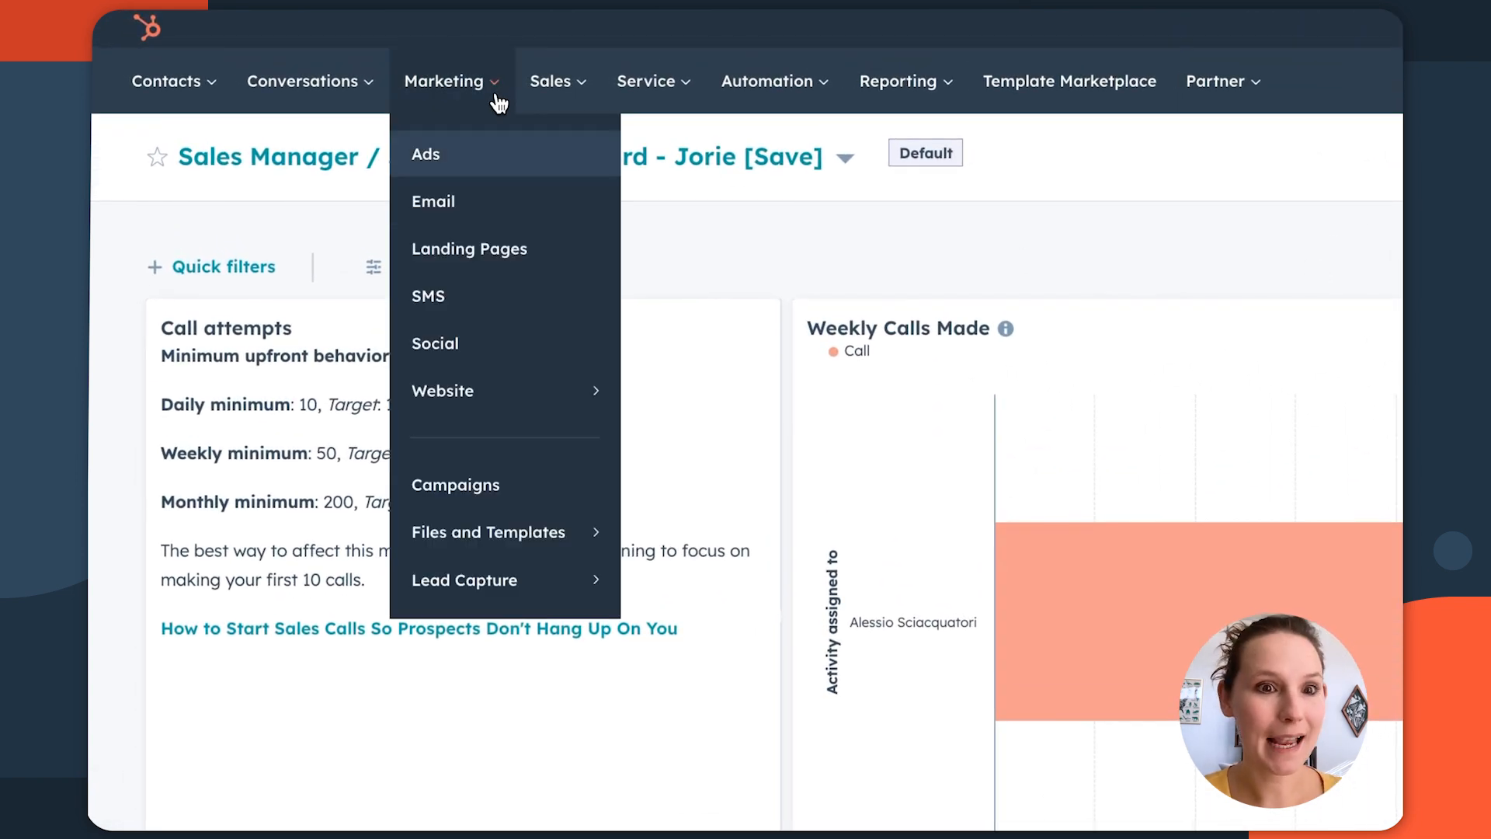
click(428, 295)
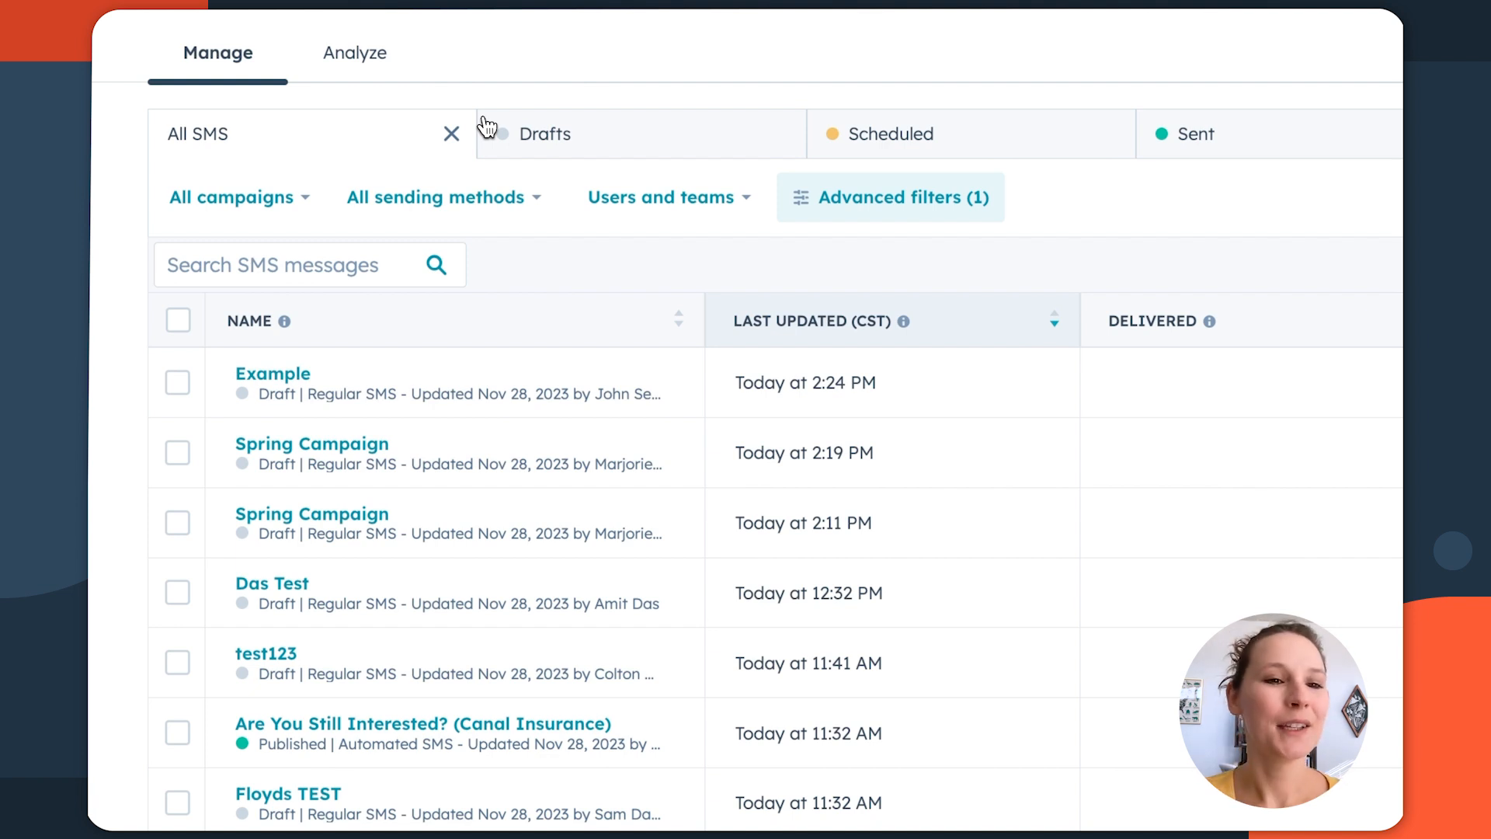
- View the SMS Analyze tab's overview totals, delivery funnel and time series charts
click(354, 53)
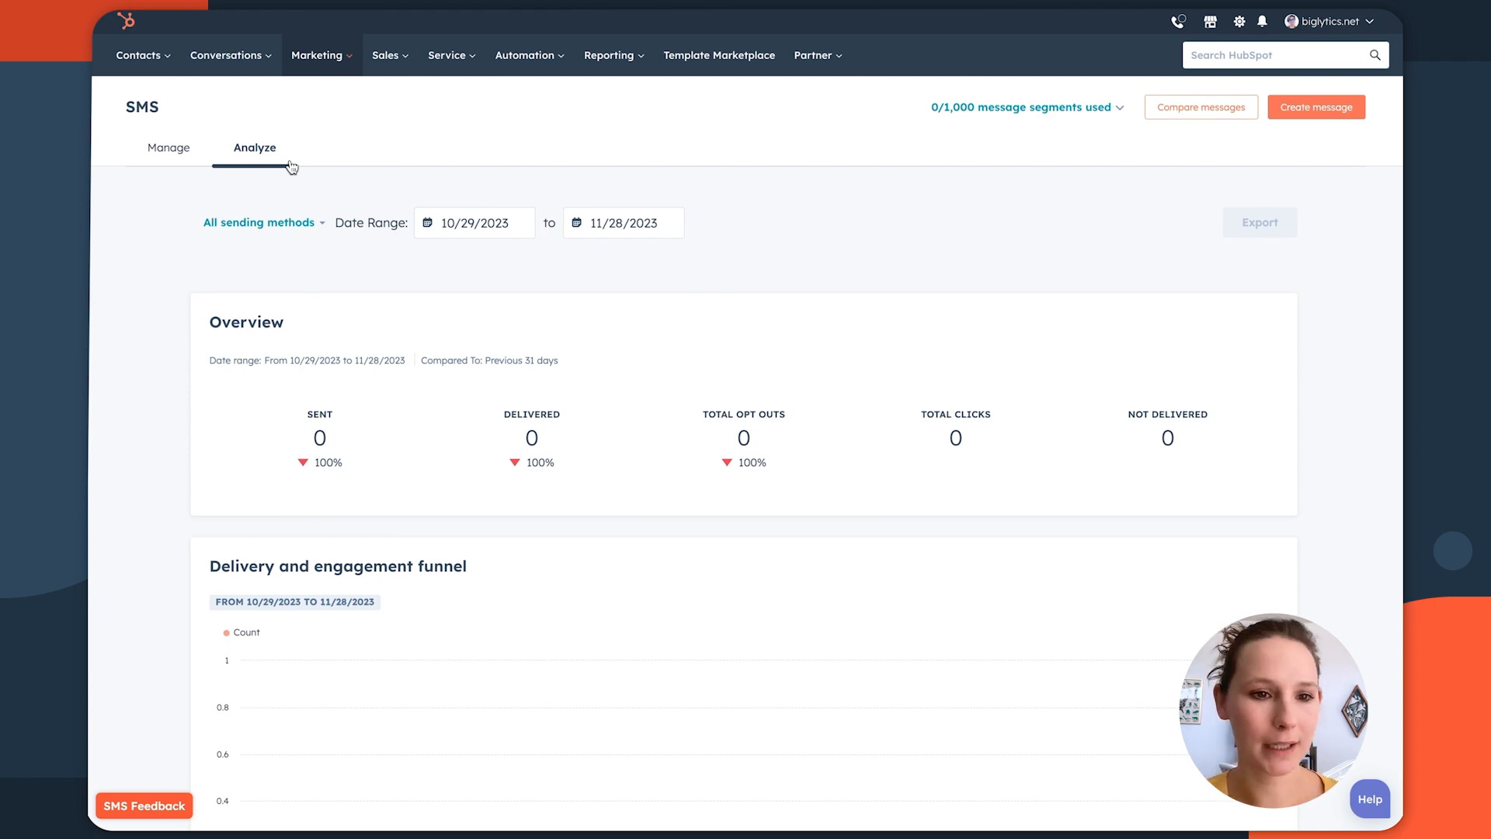
scroll(down, 3)
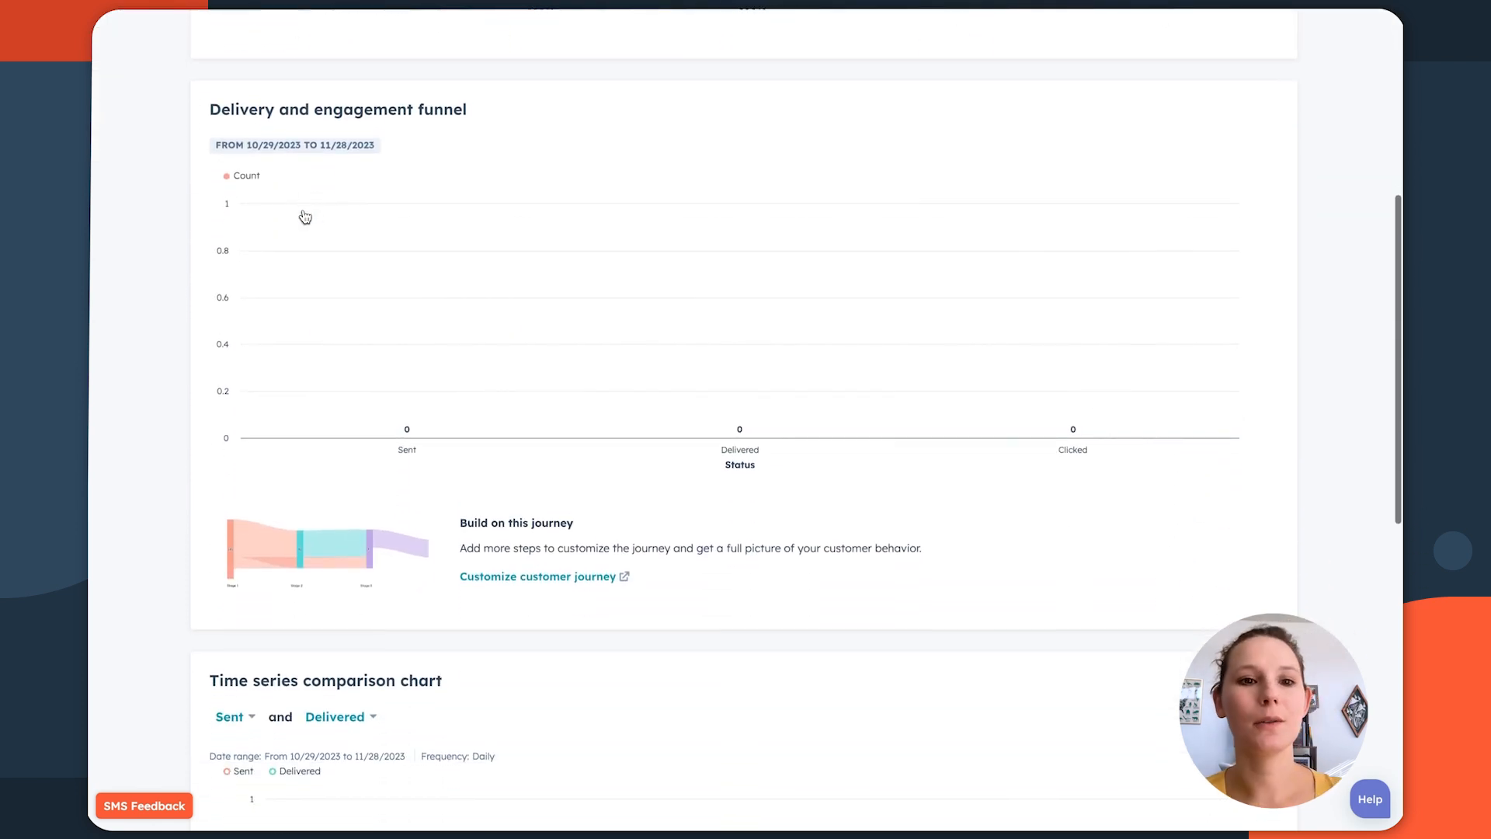
scroll(down, 3)
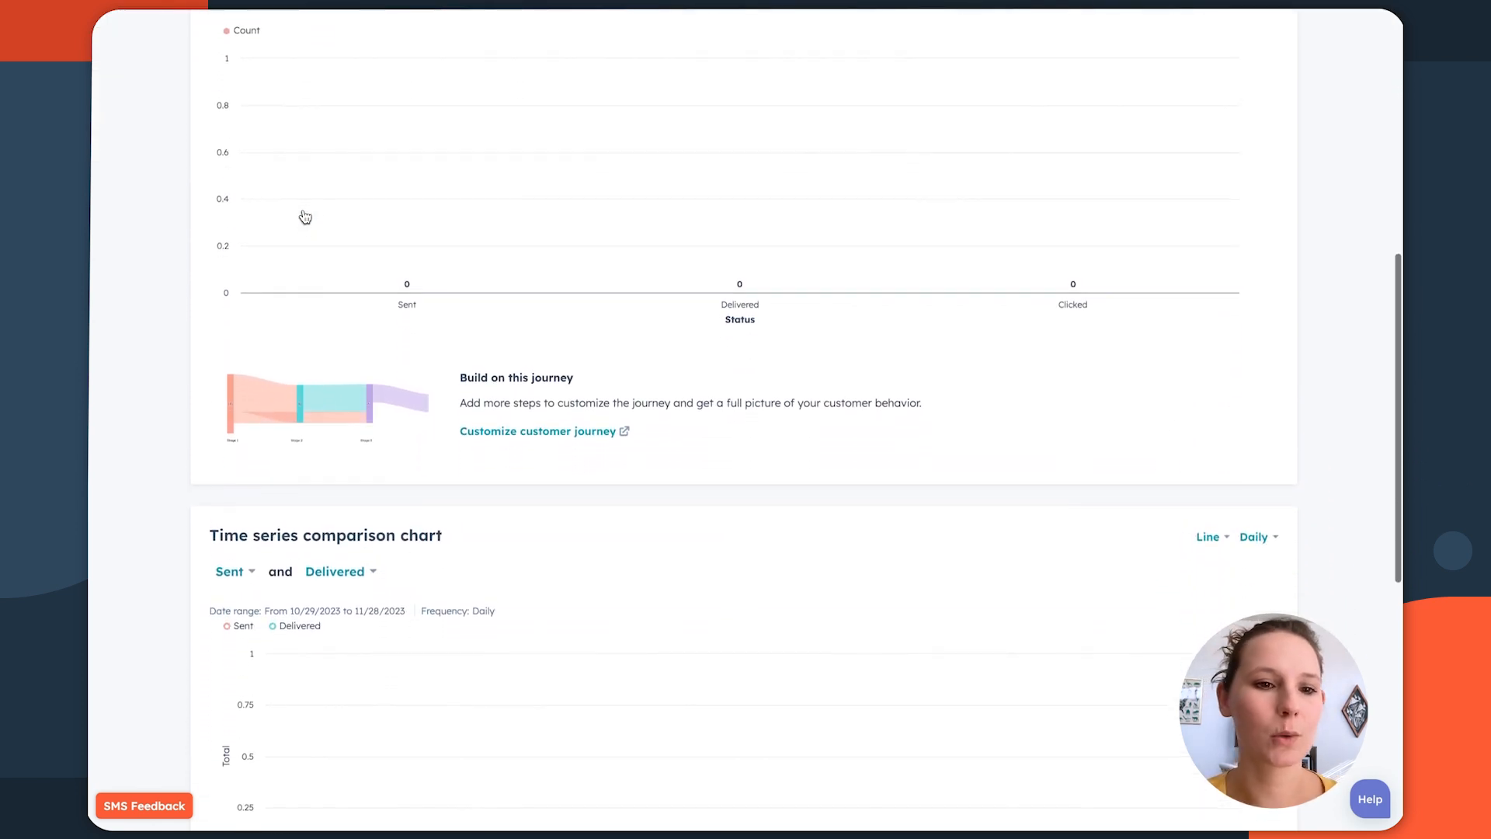
scroll(down, 3)
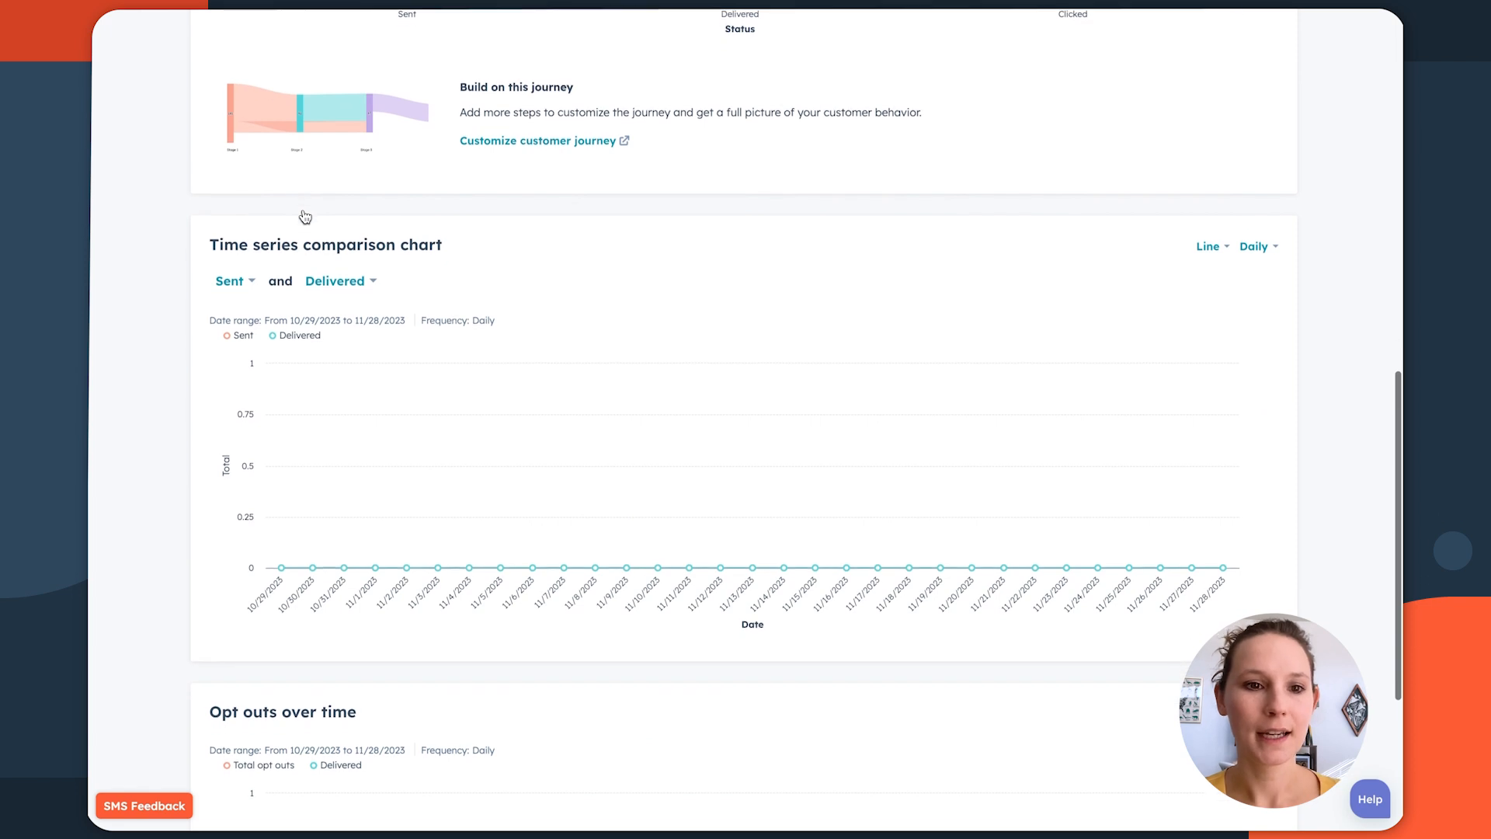
scroll(down, 3)
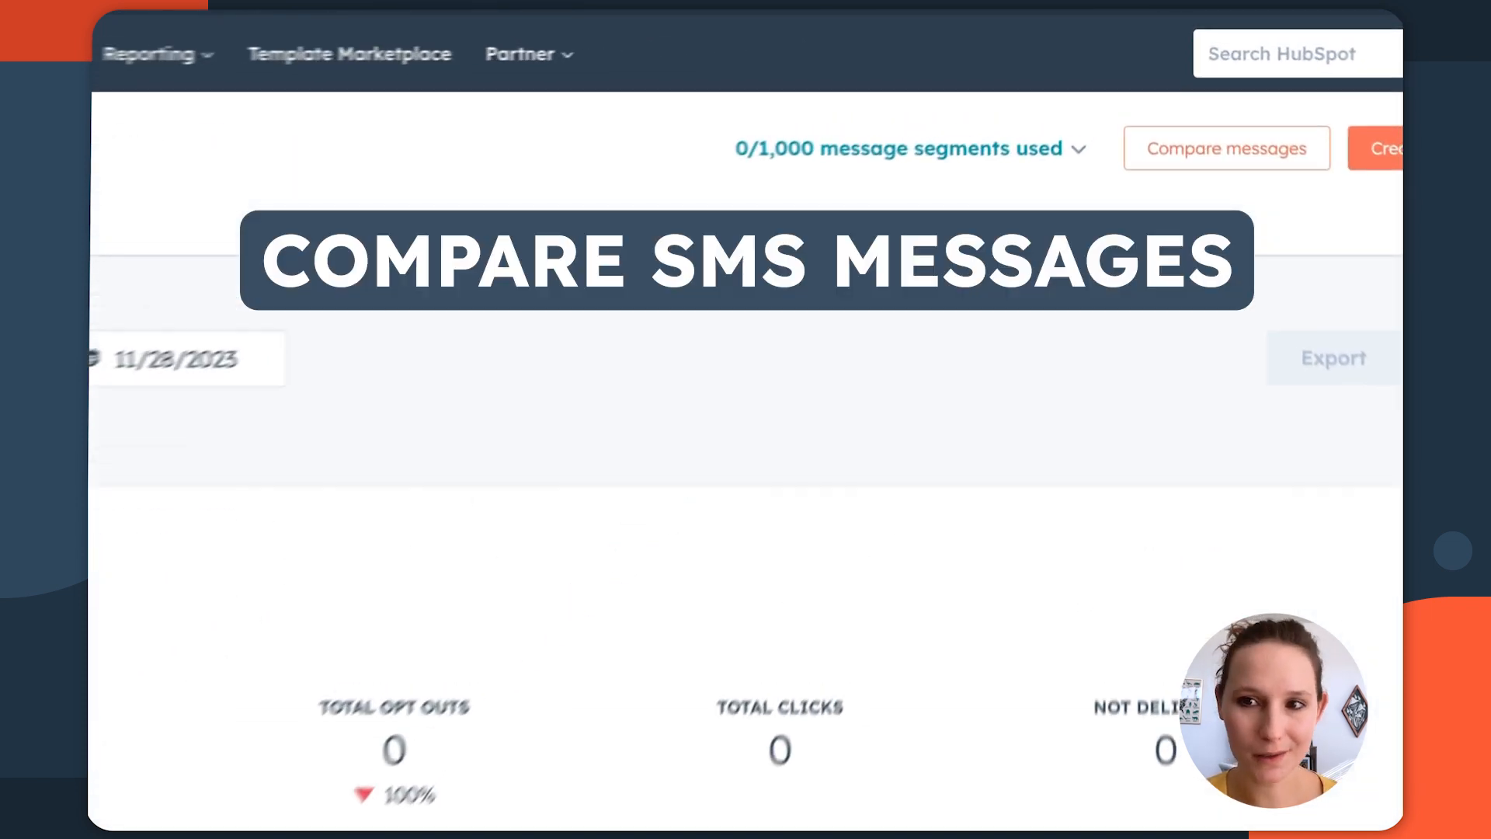
- Compare 12324test against 123456test on overall, delivery and engagement performance
click(1227, 149)
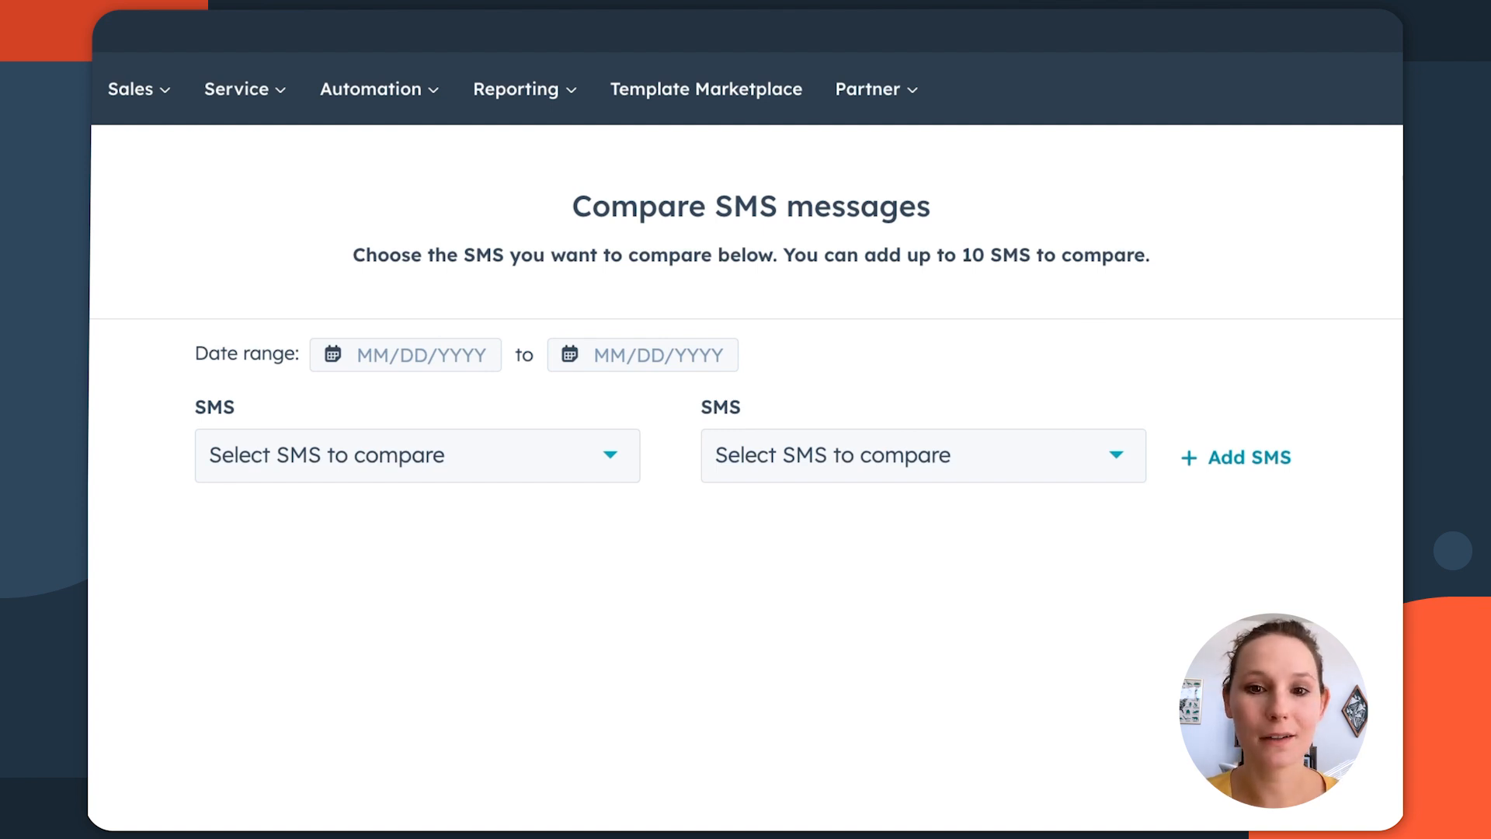
click(416, 455)
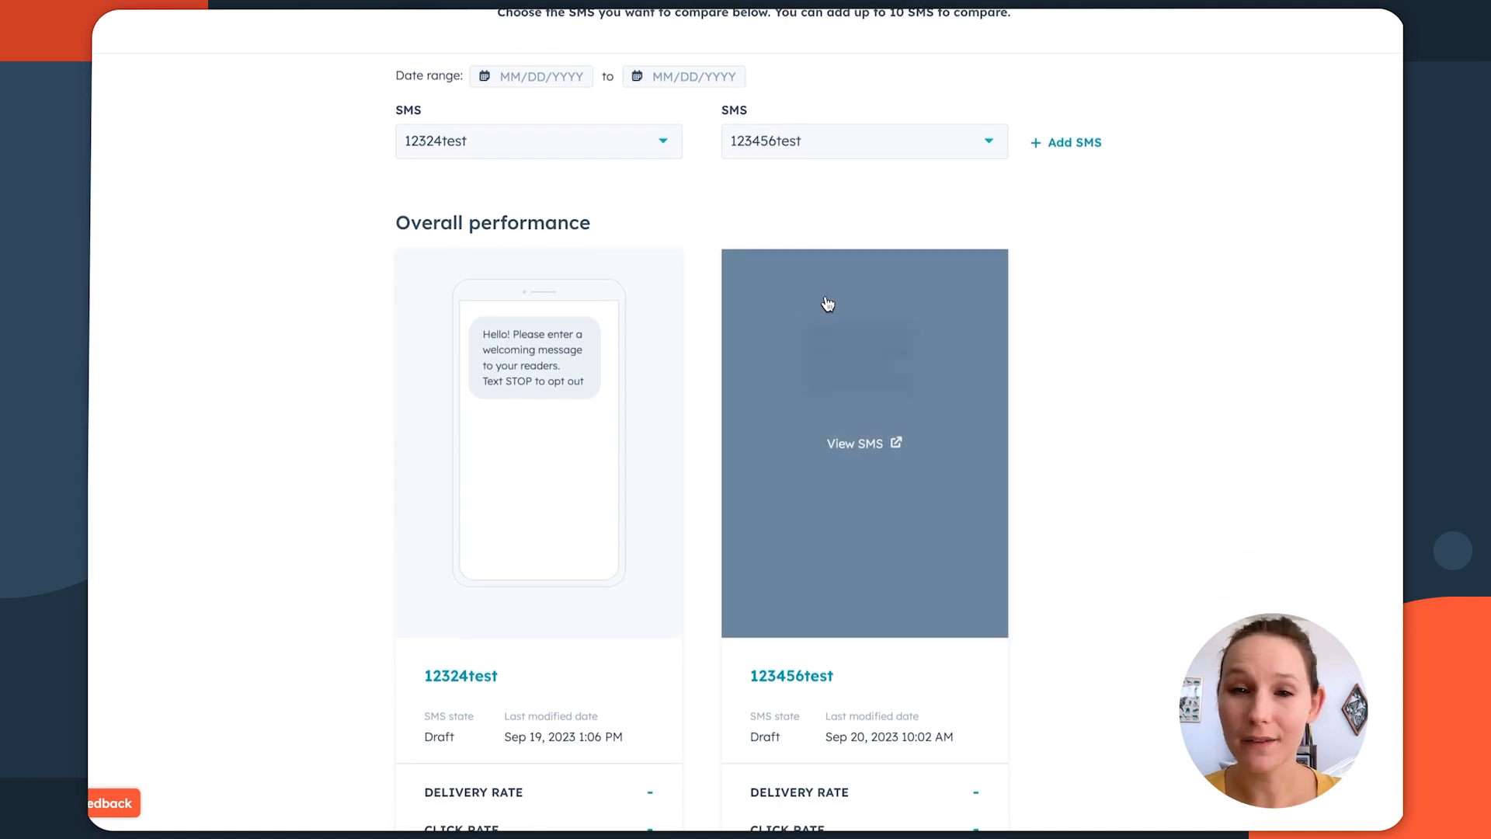
scroll(down, 3)
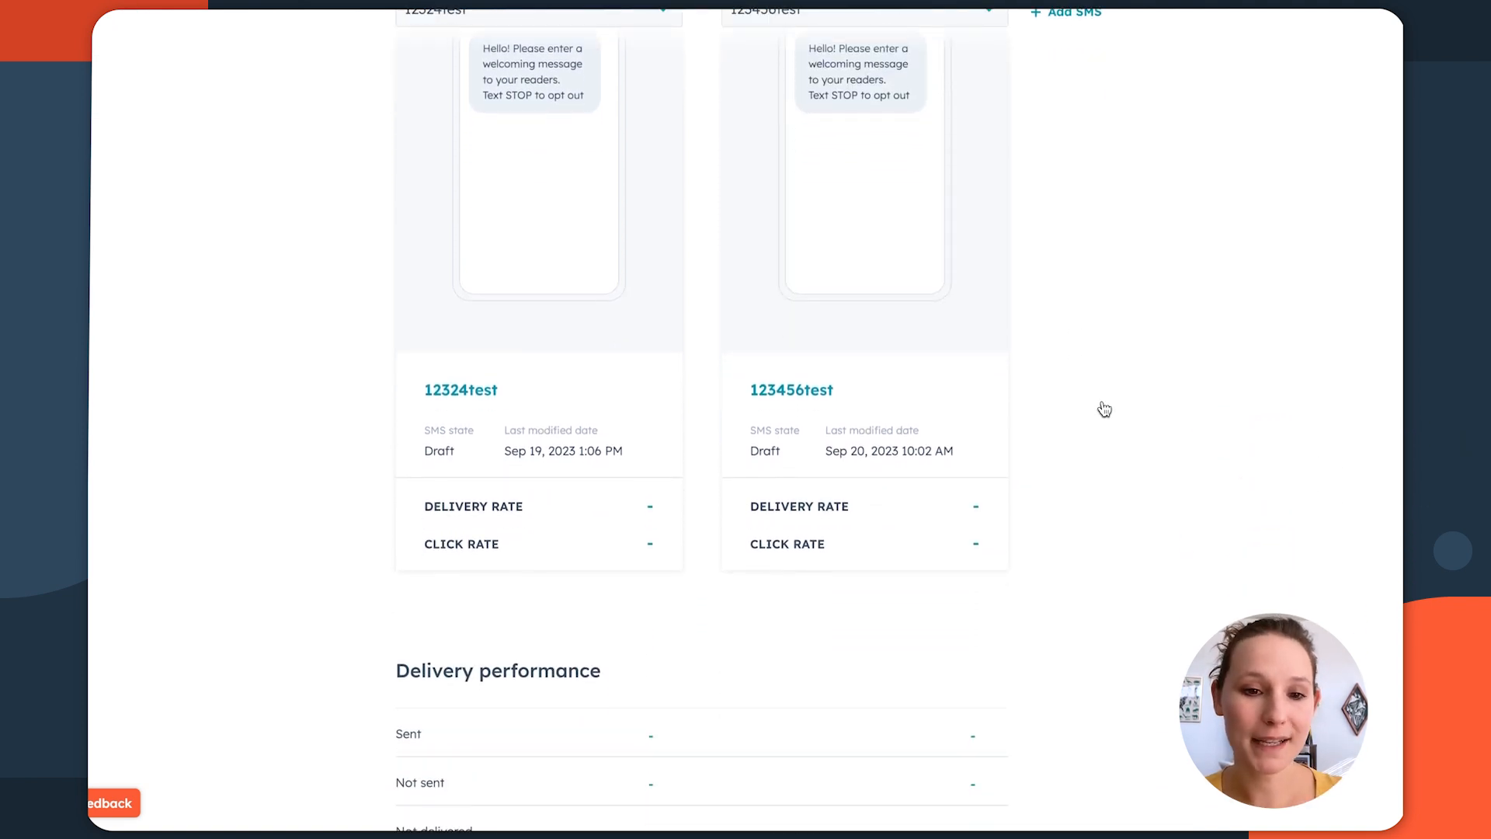
scroll(down, 3)
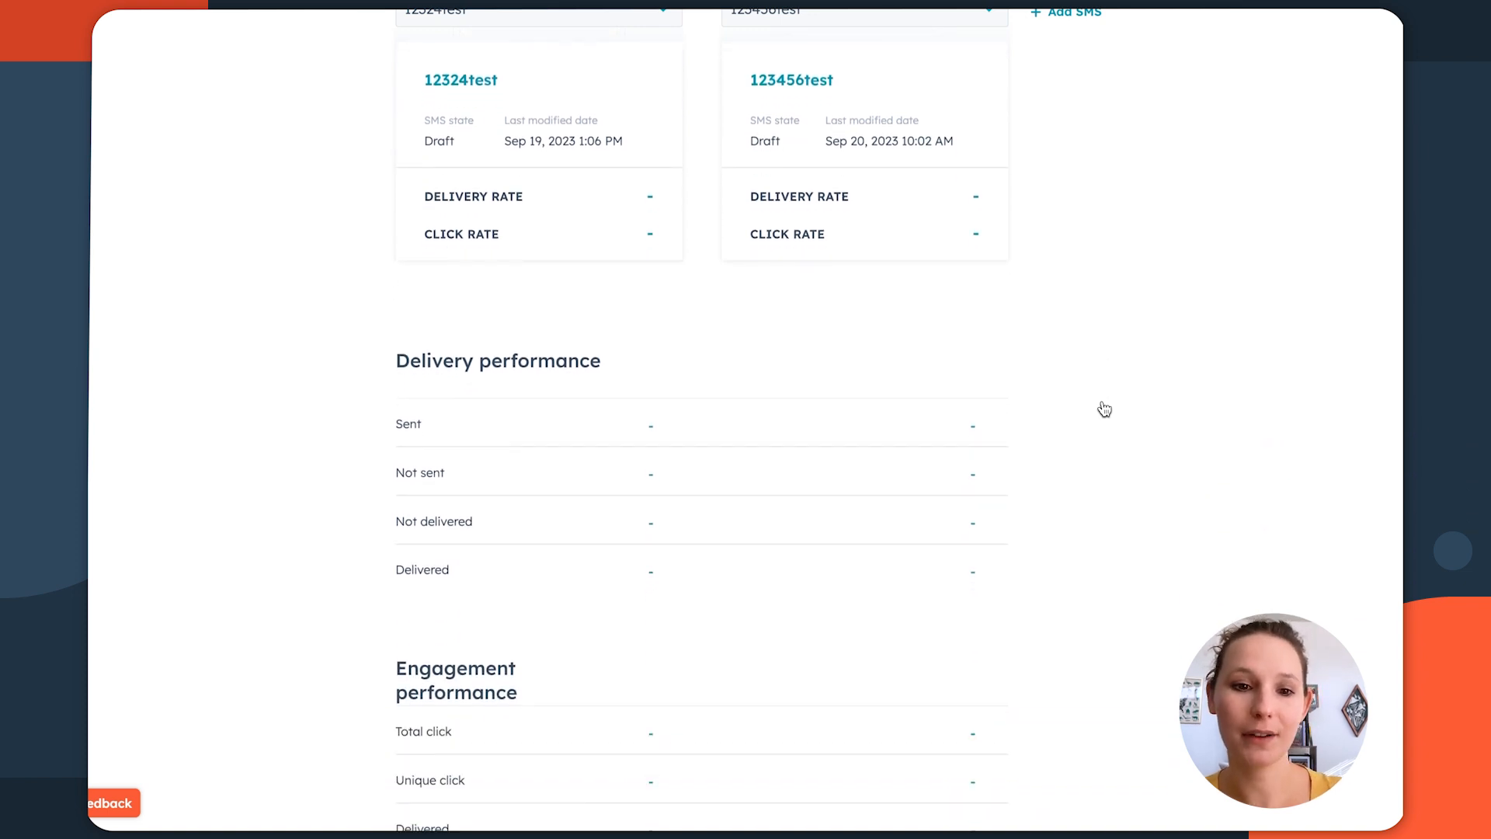
scroll(down, 3)
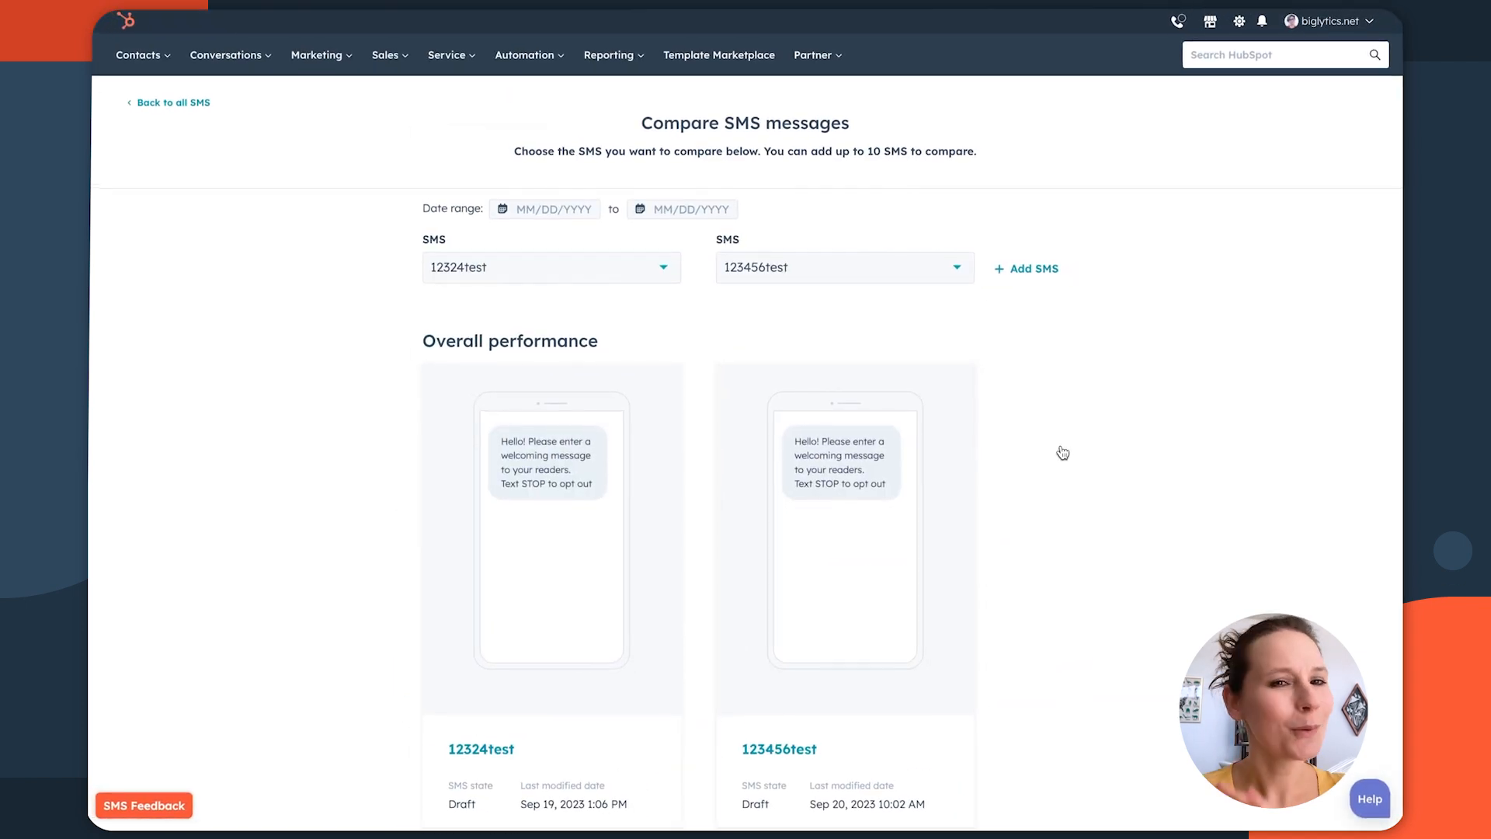
mouse_move(497, 329)
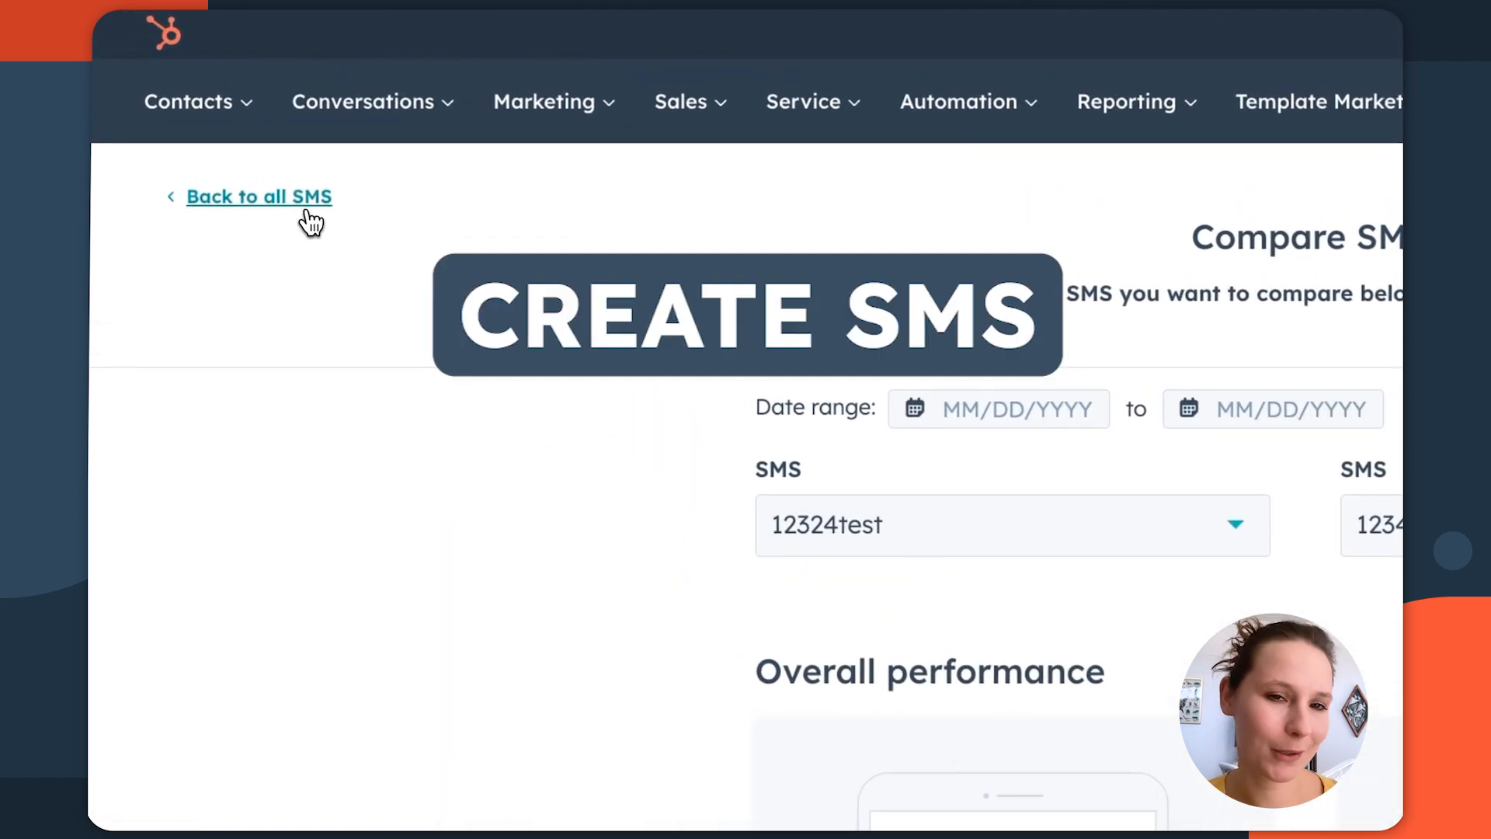
- Create a new SMS message with the internal name 'Spring Campaign'
click(260, 197)
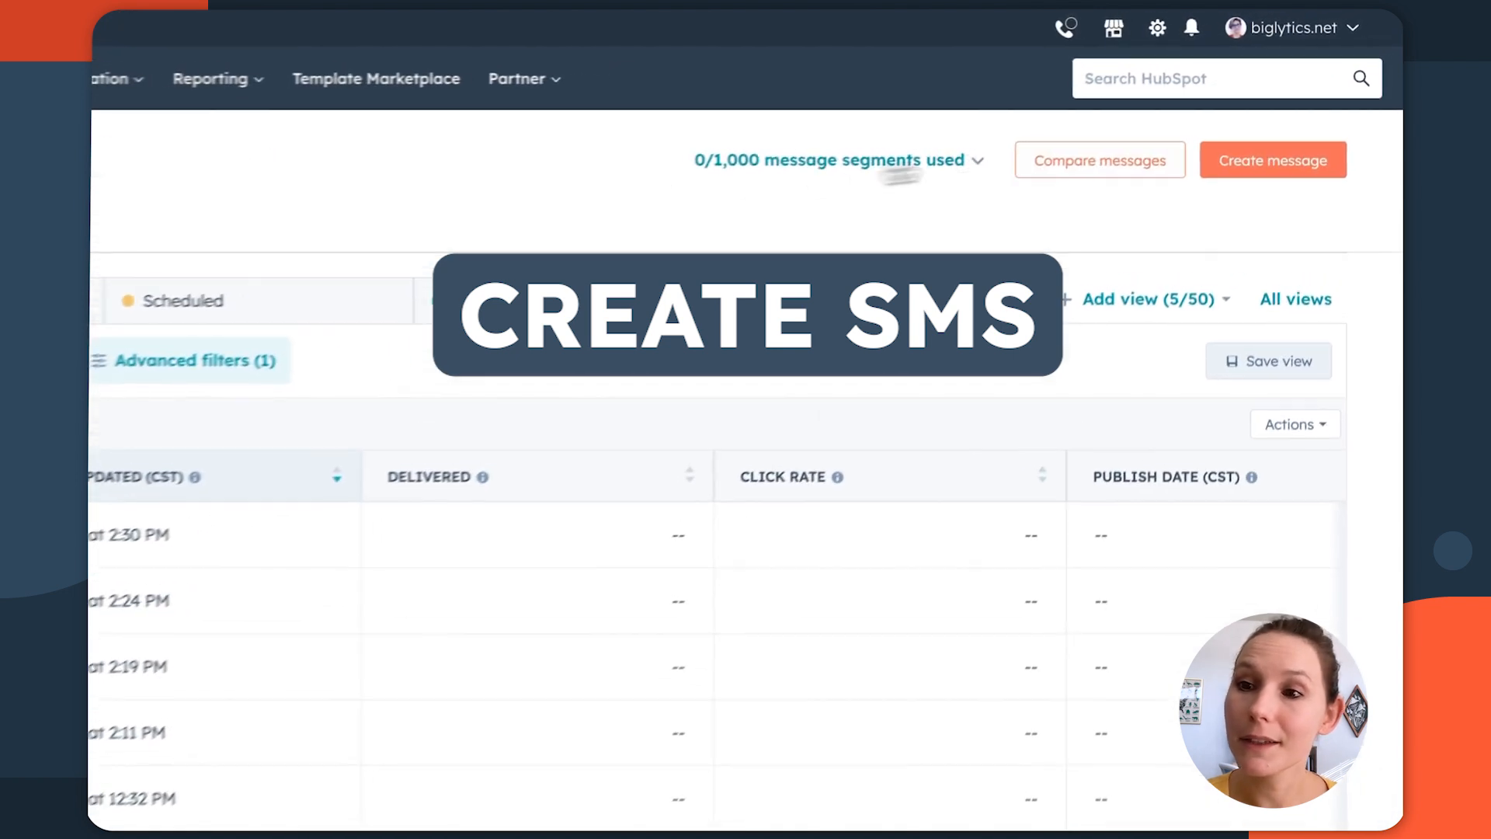
click(1272, 160)
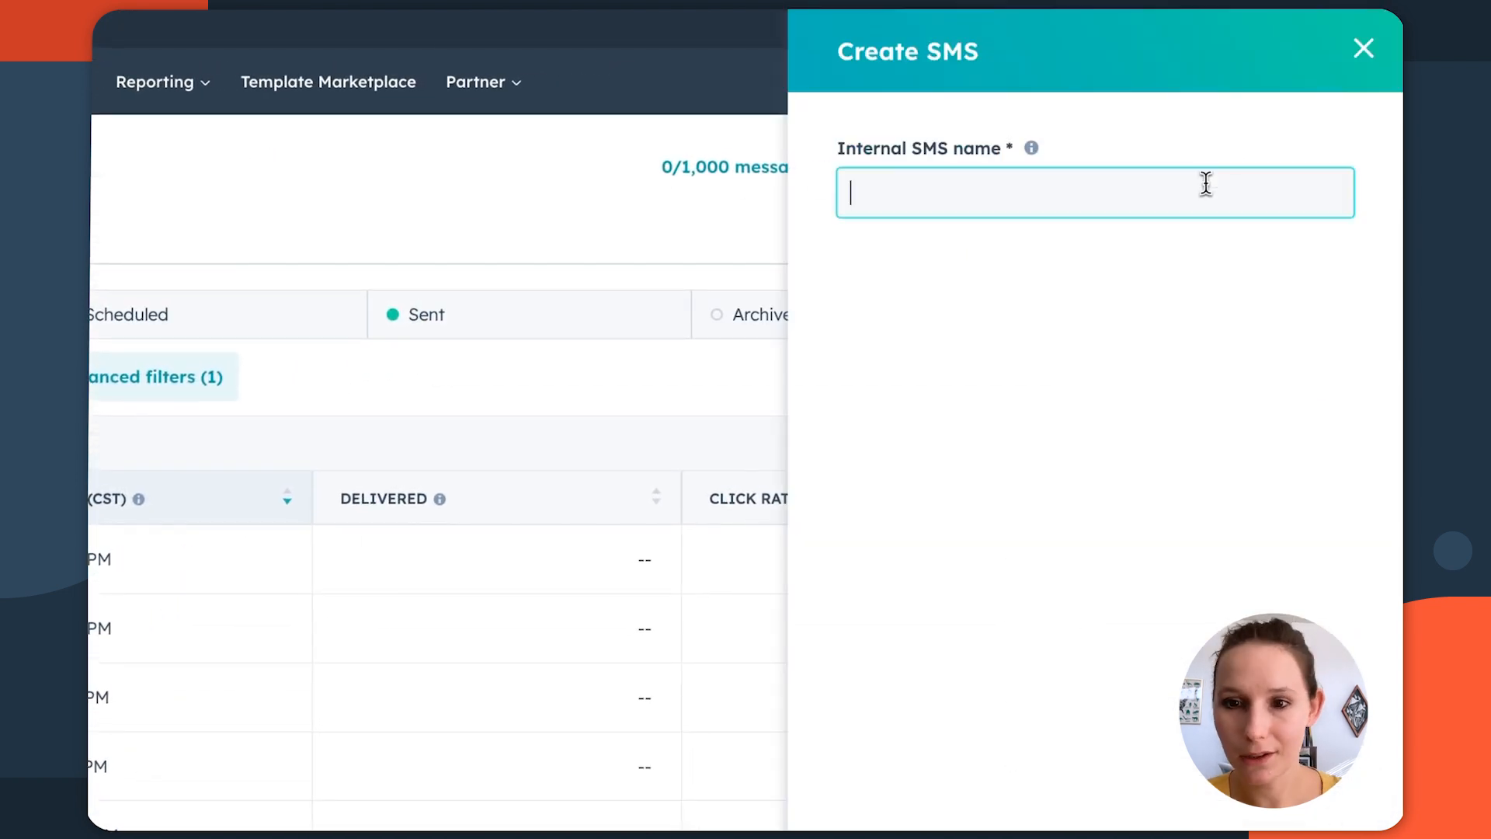
text(Spring Ca)
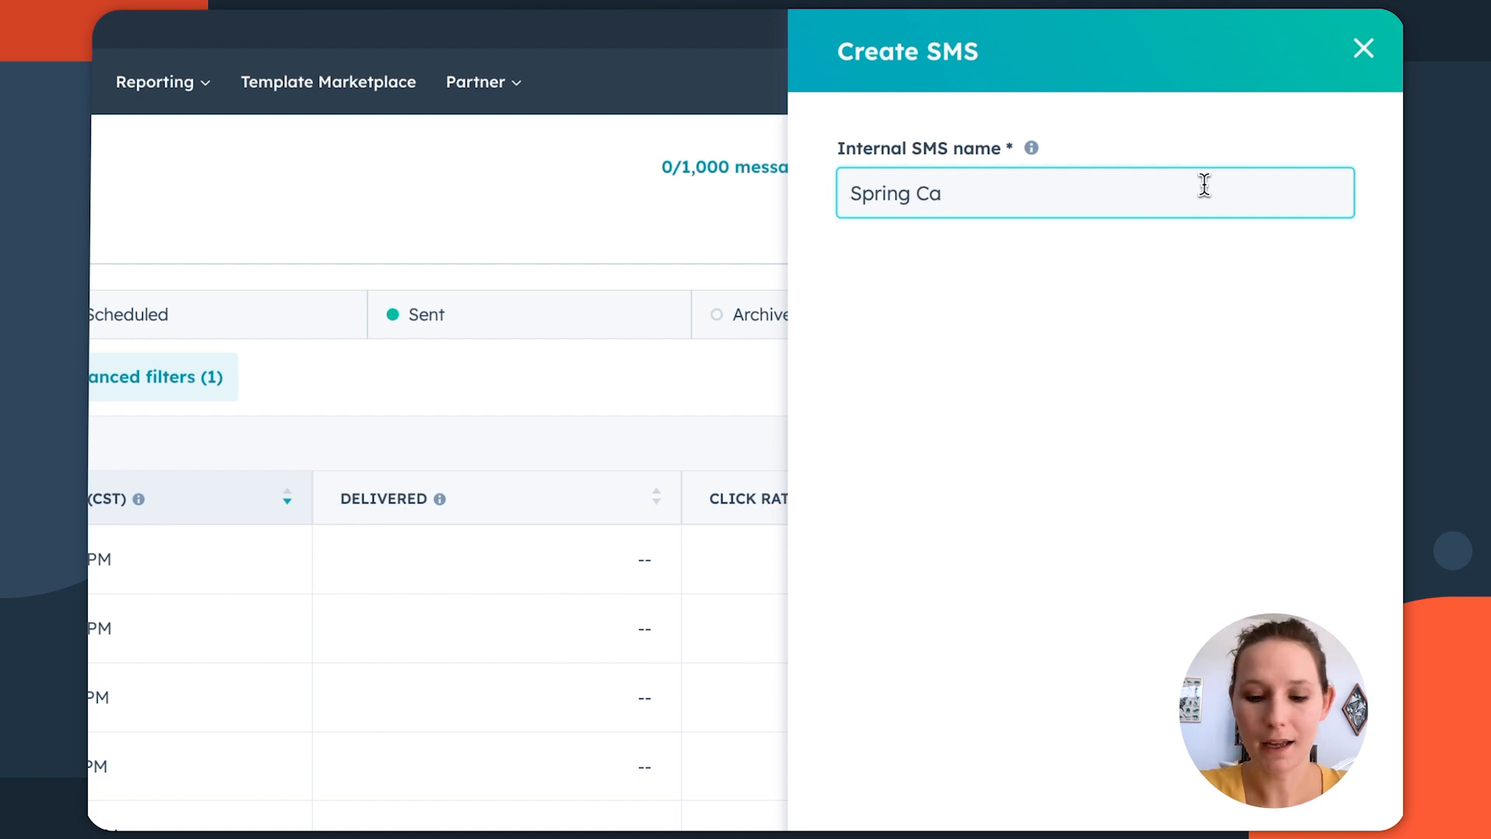
text(mpaign)
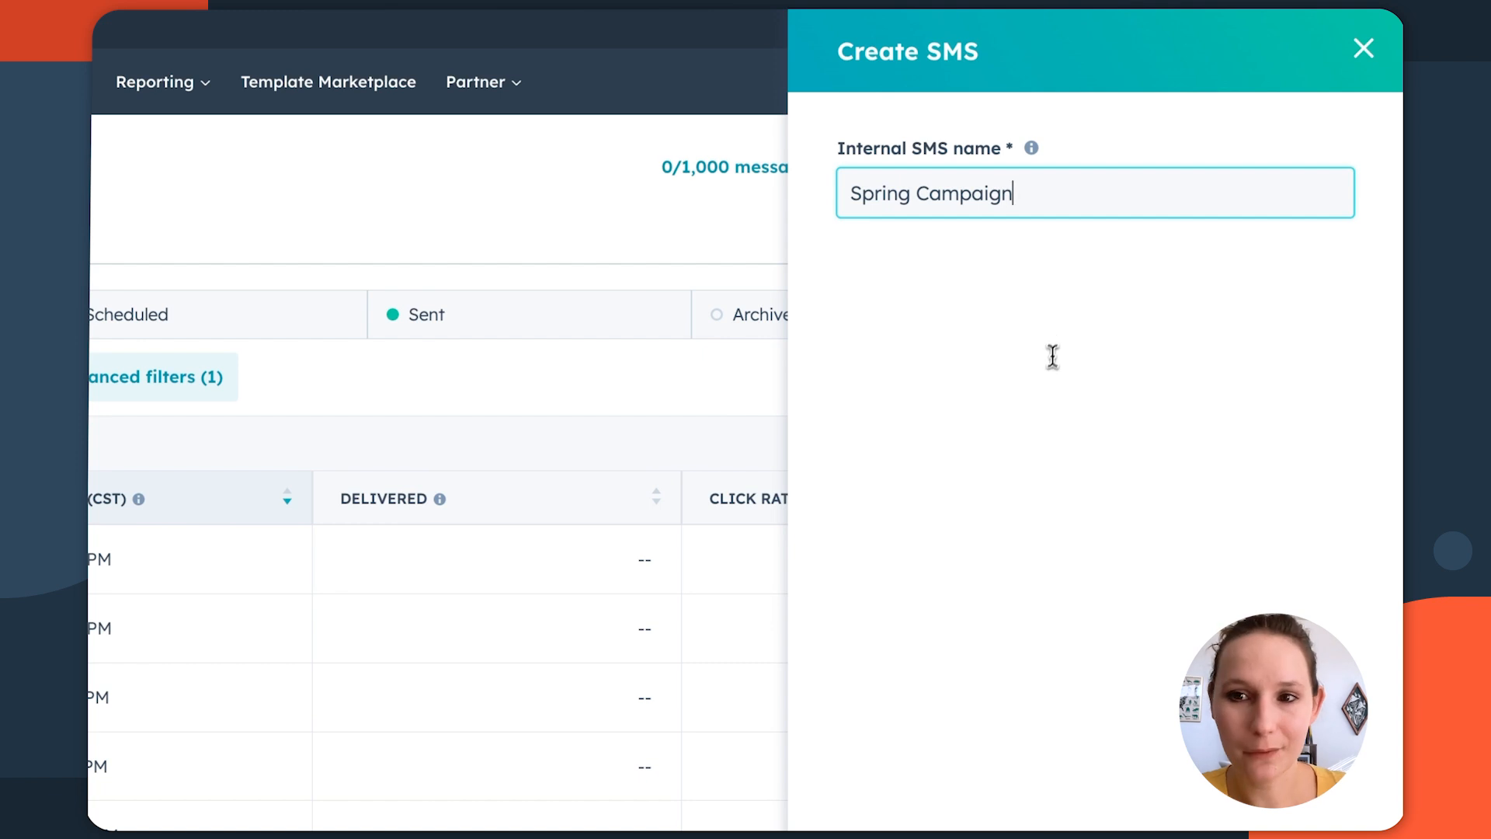
mouse_move(969, 261)
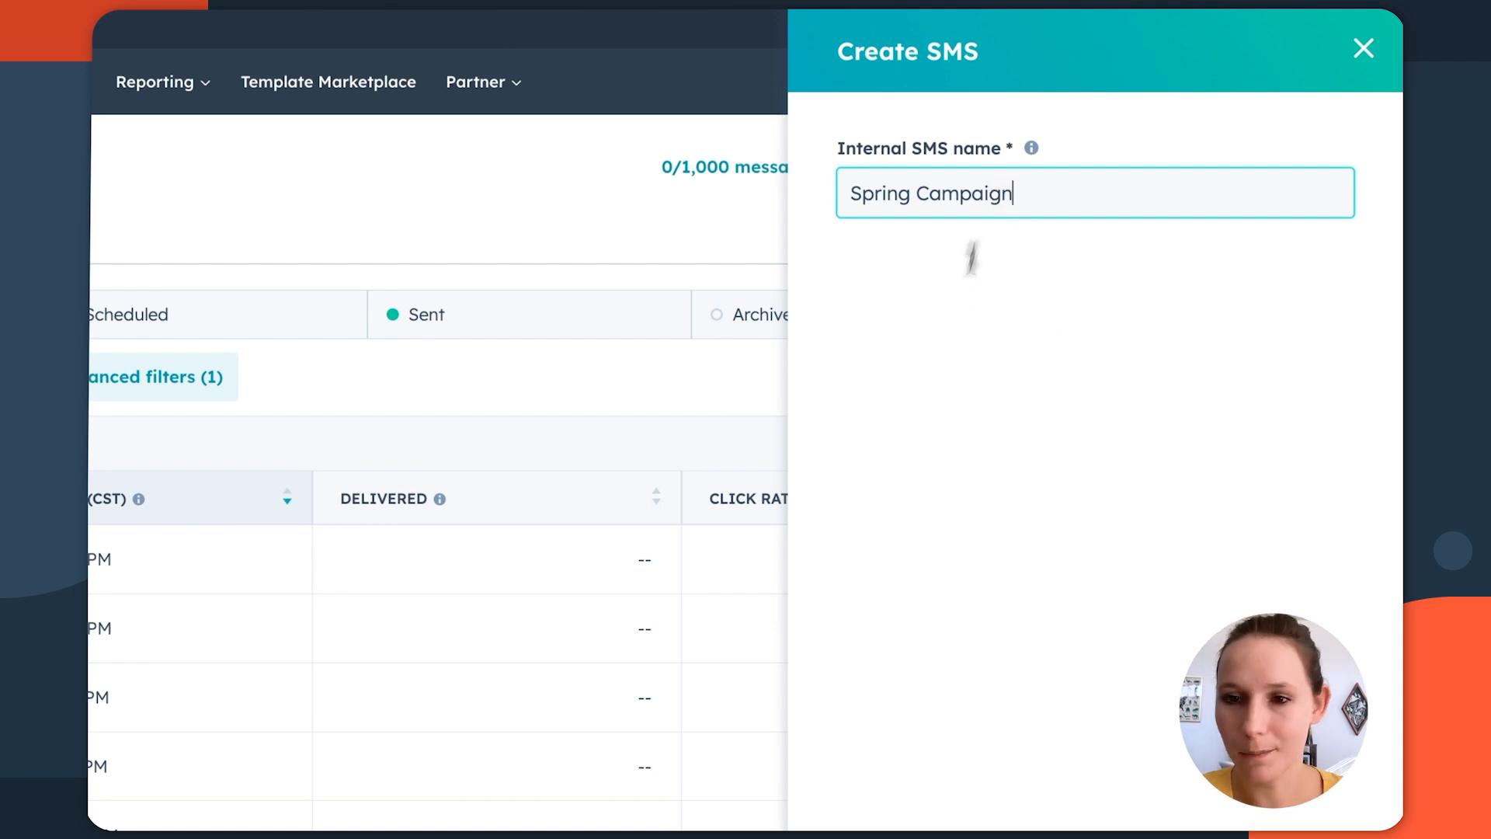
mouse_move(922, 472)
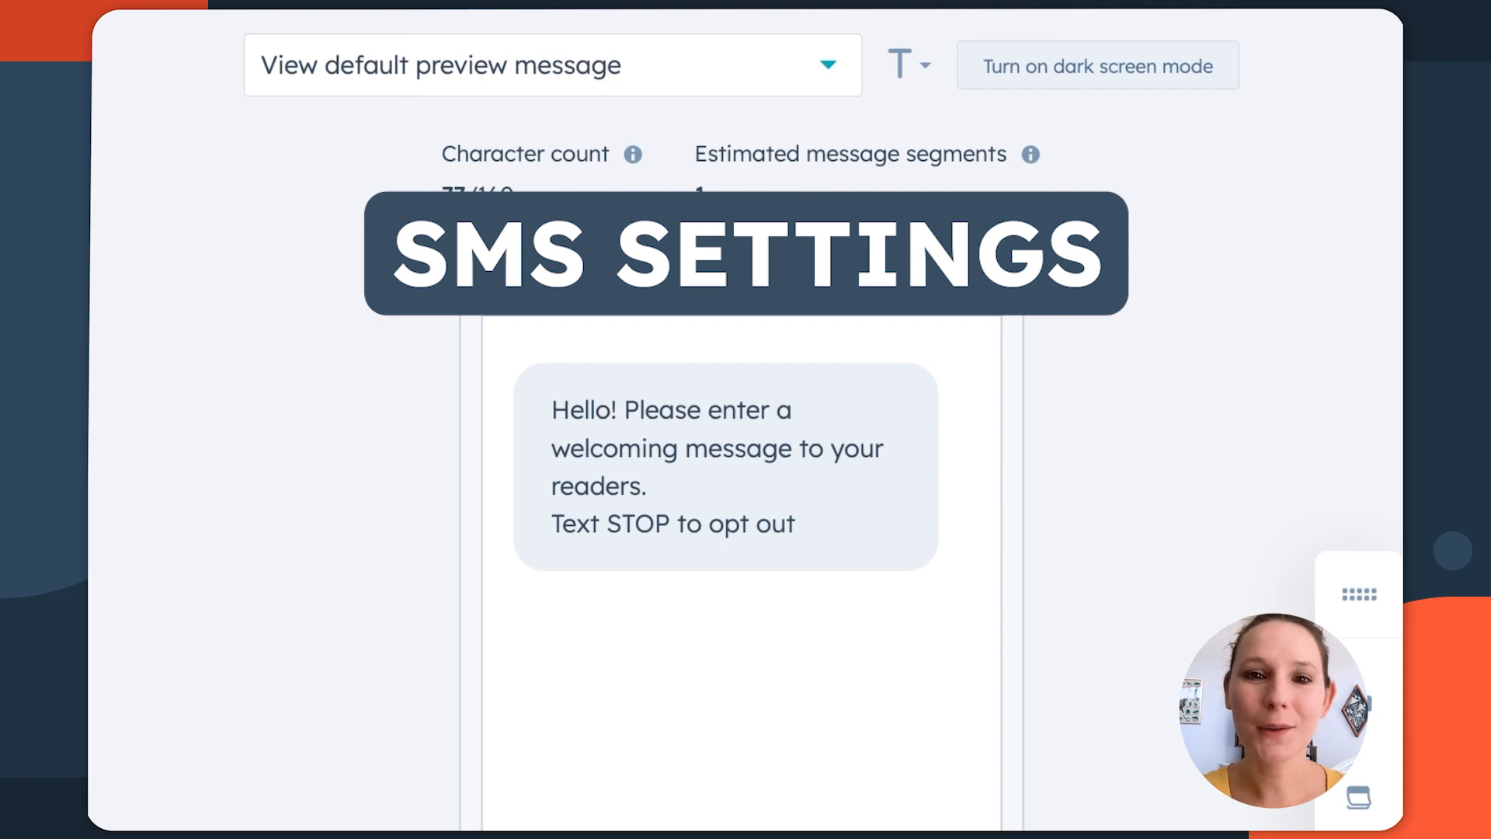
- Review the Spring Campaign's internal name, language and campaign settings, then its sending options
click(628, 29)
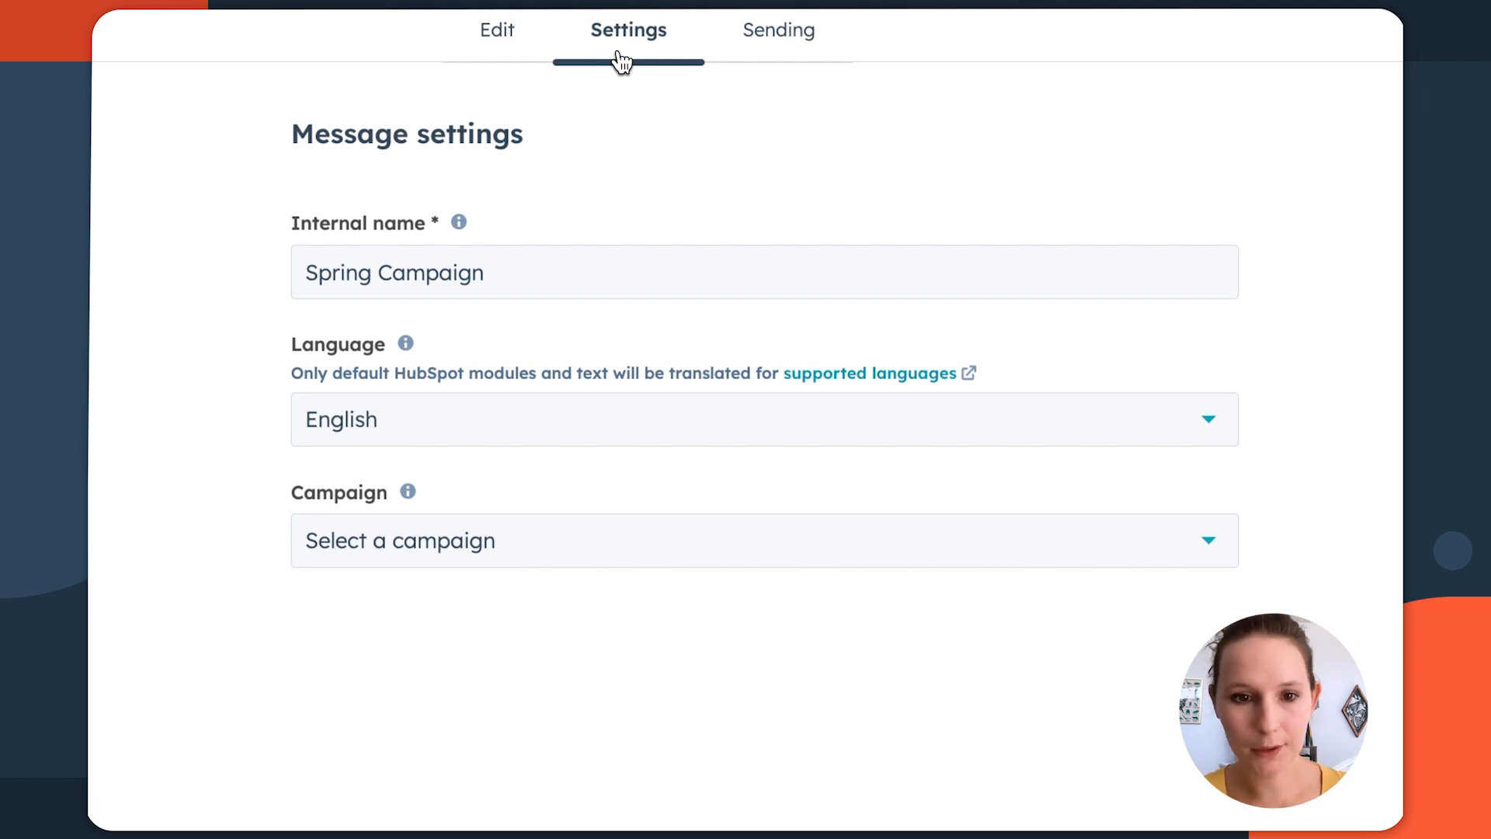
mouse_move(689, 551)
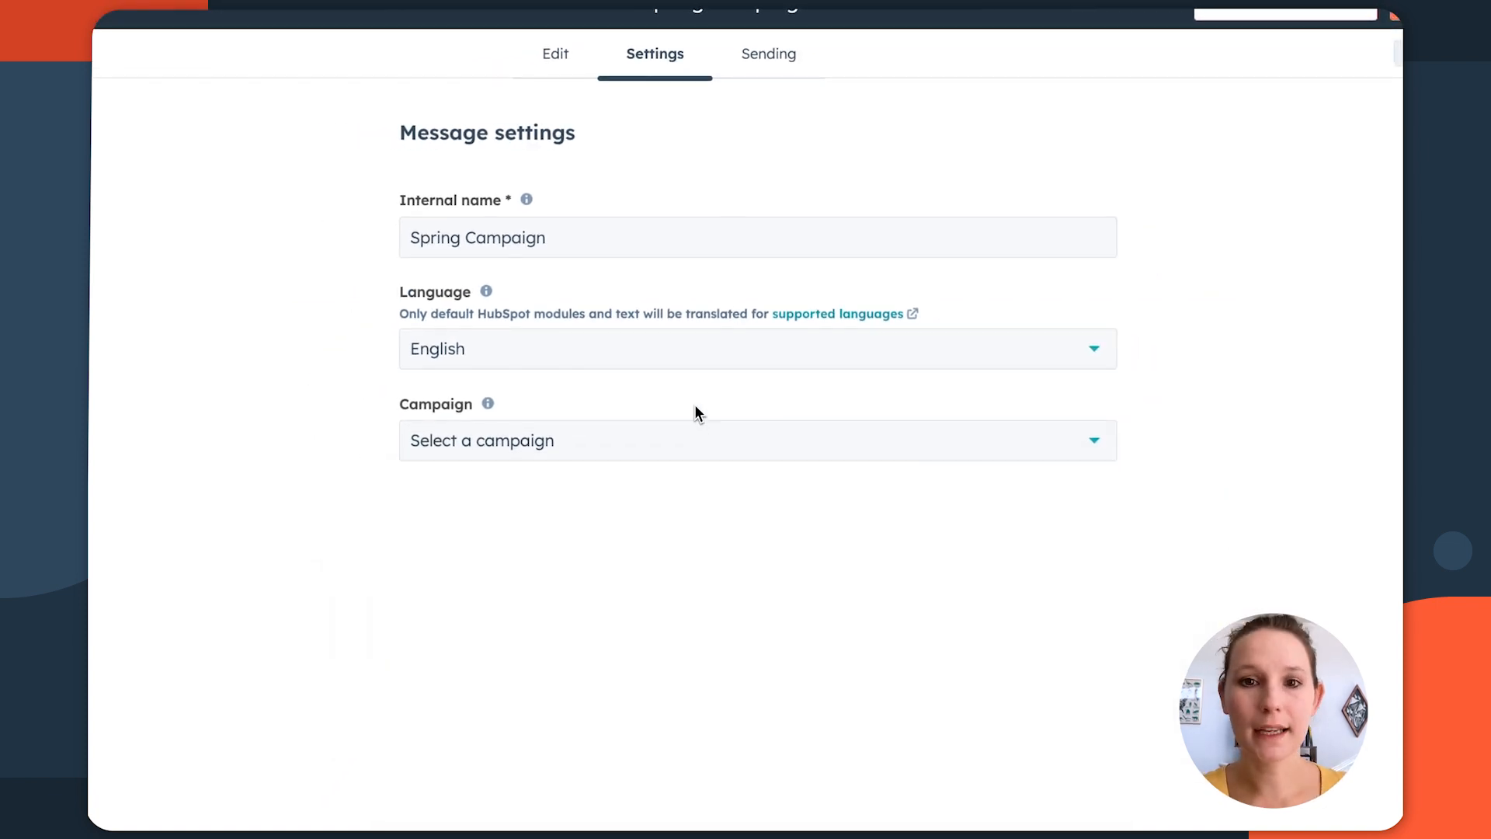
click(769, 52)
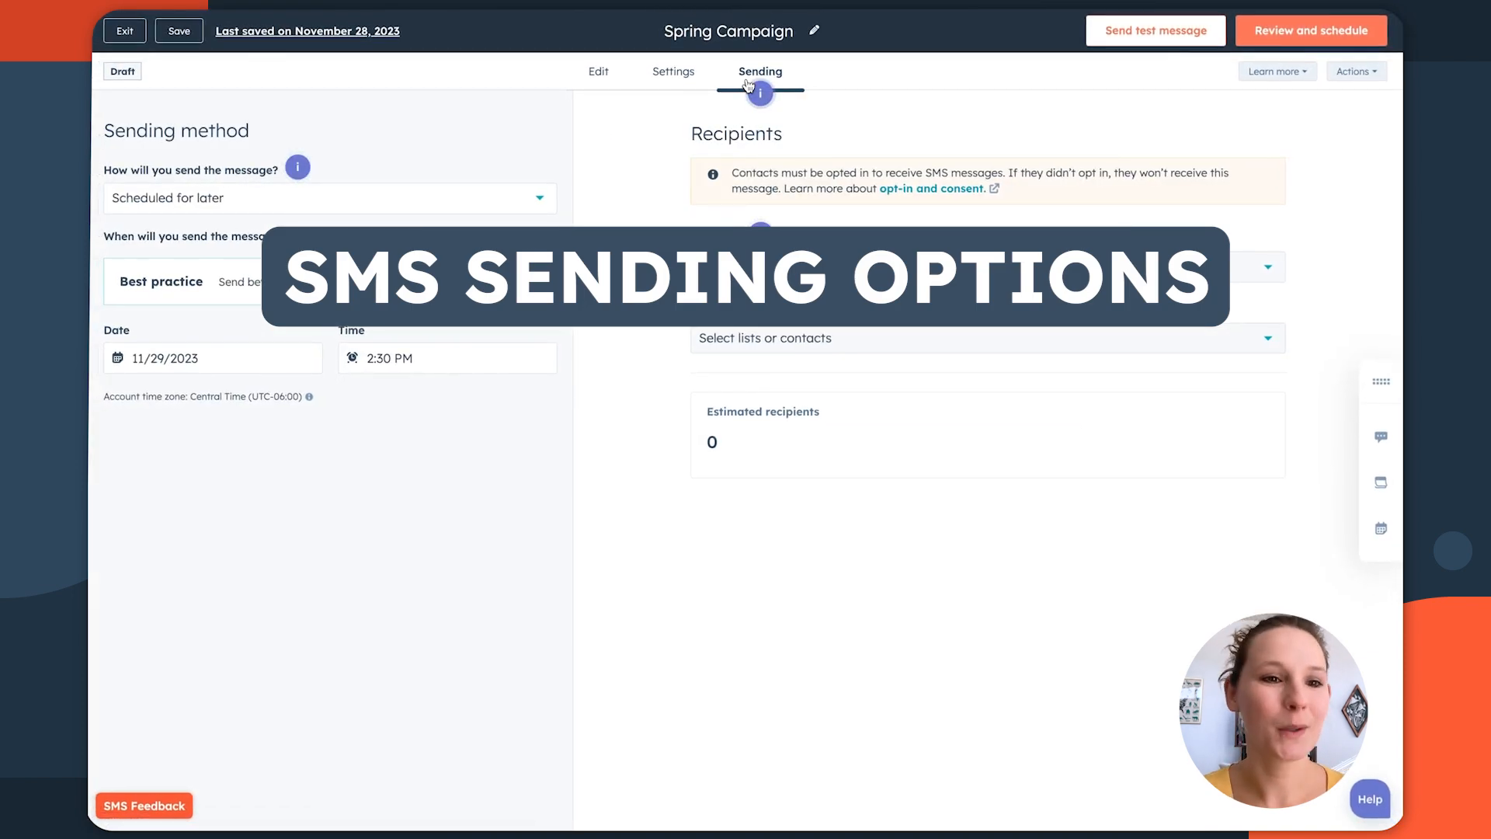
- Try Send now, then set the SMS back to Scheduled for later on 11/29/2023 at 2:45 PM
click(327, 197)
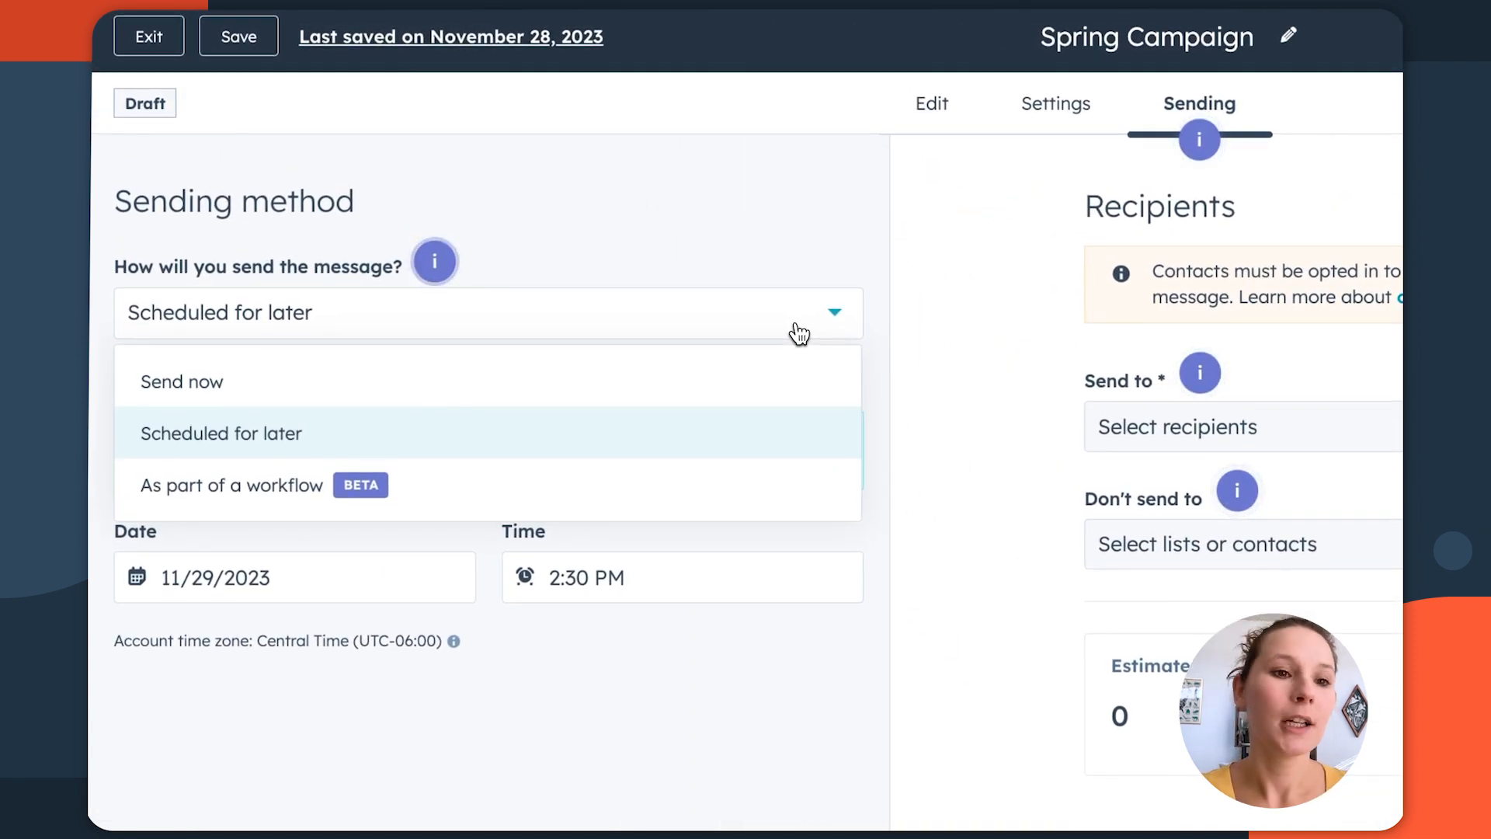
click(181, 383)
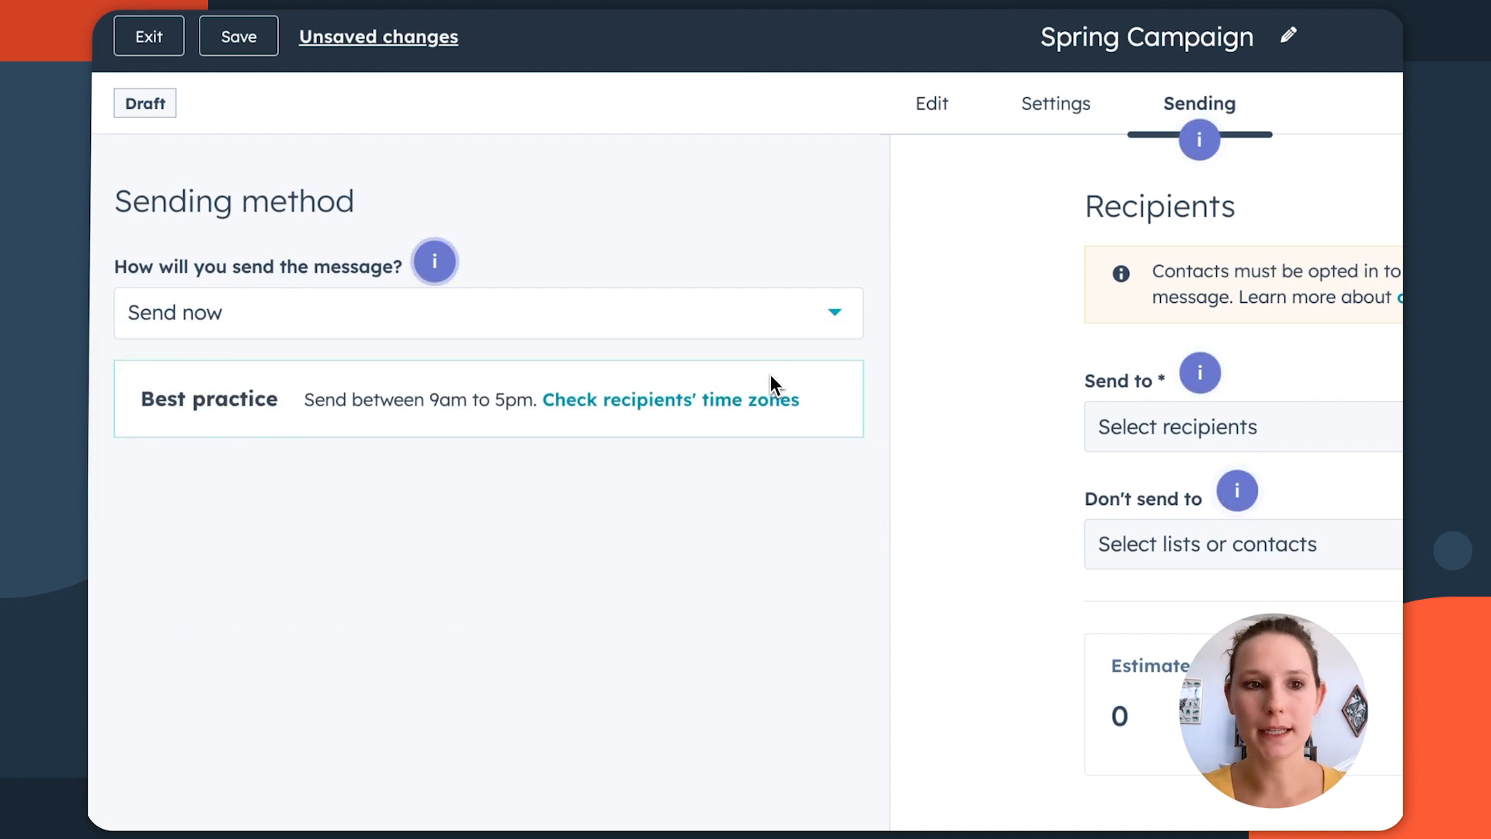
click(488, 312)
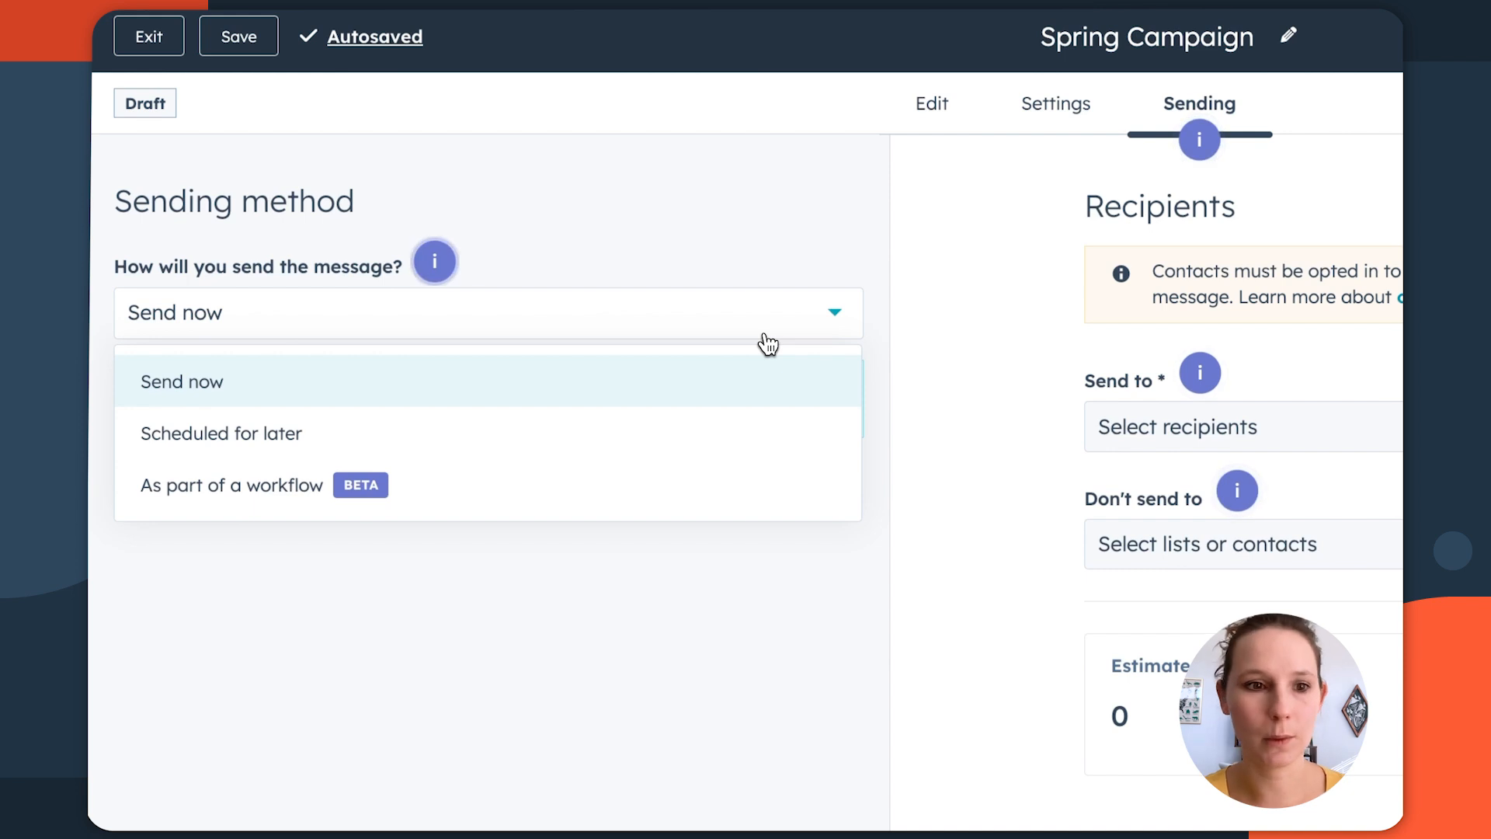
mouse_move(739, 422)
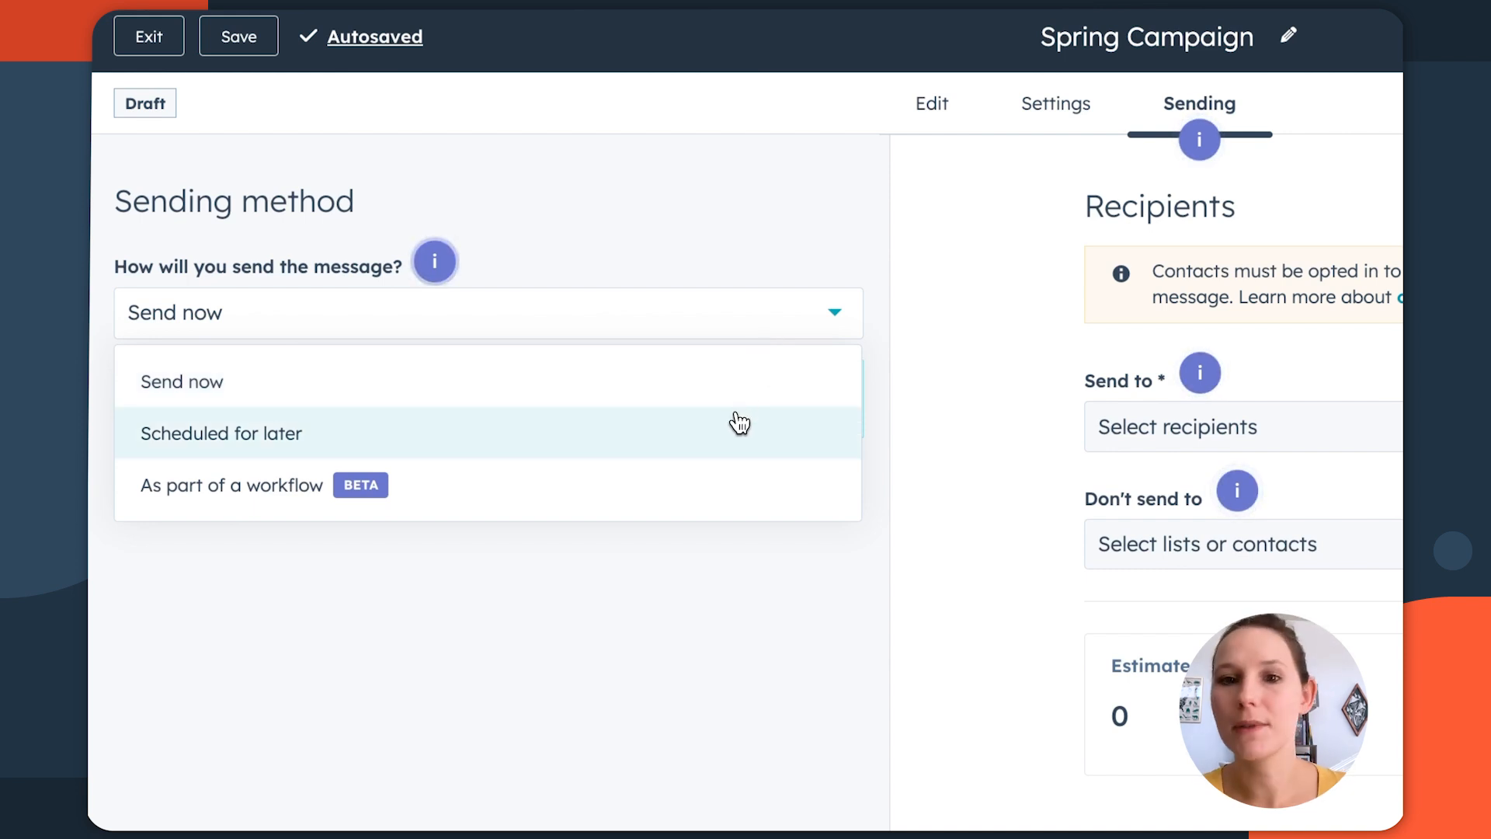
click(221, 433)
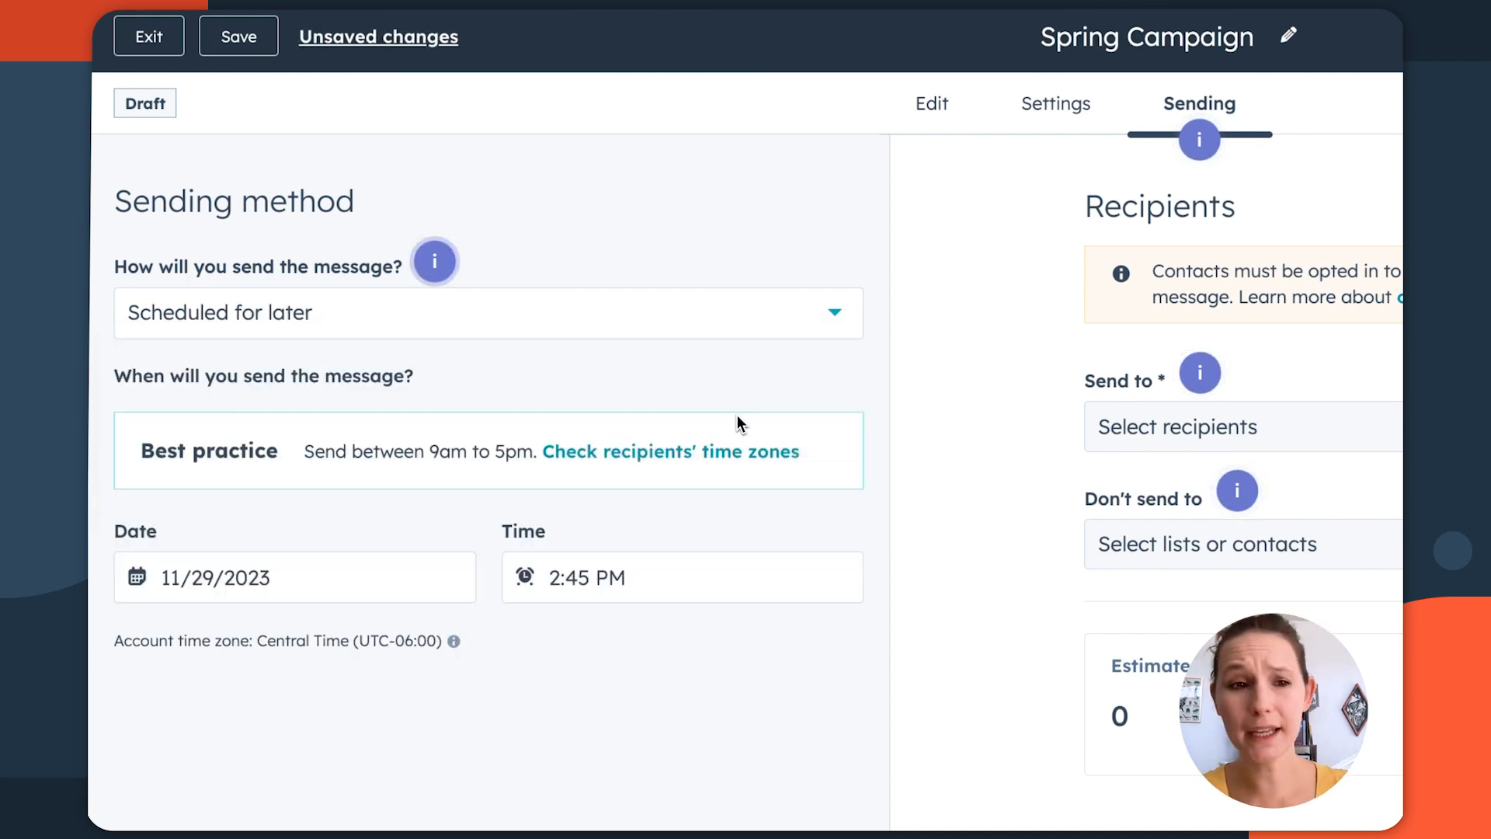
mouse_move(736, 489)
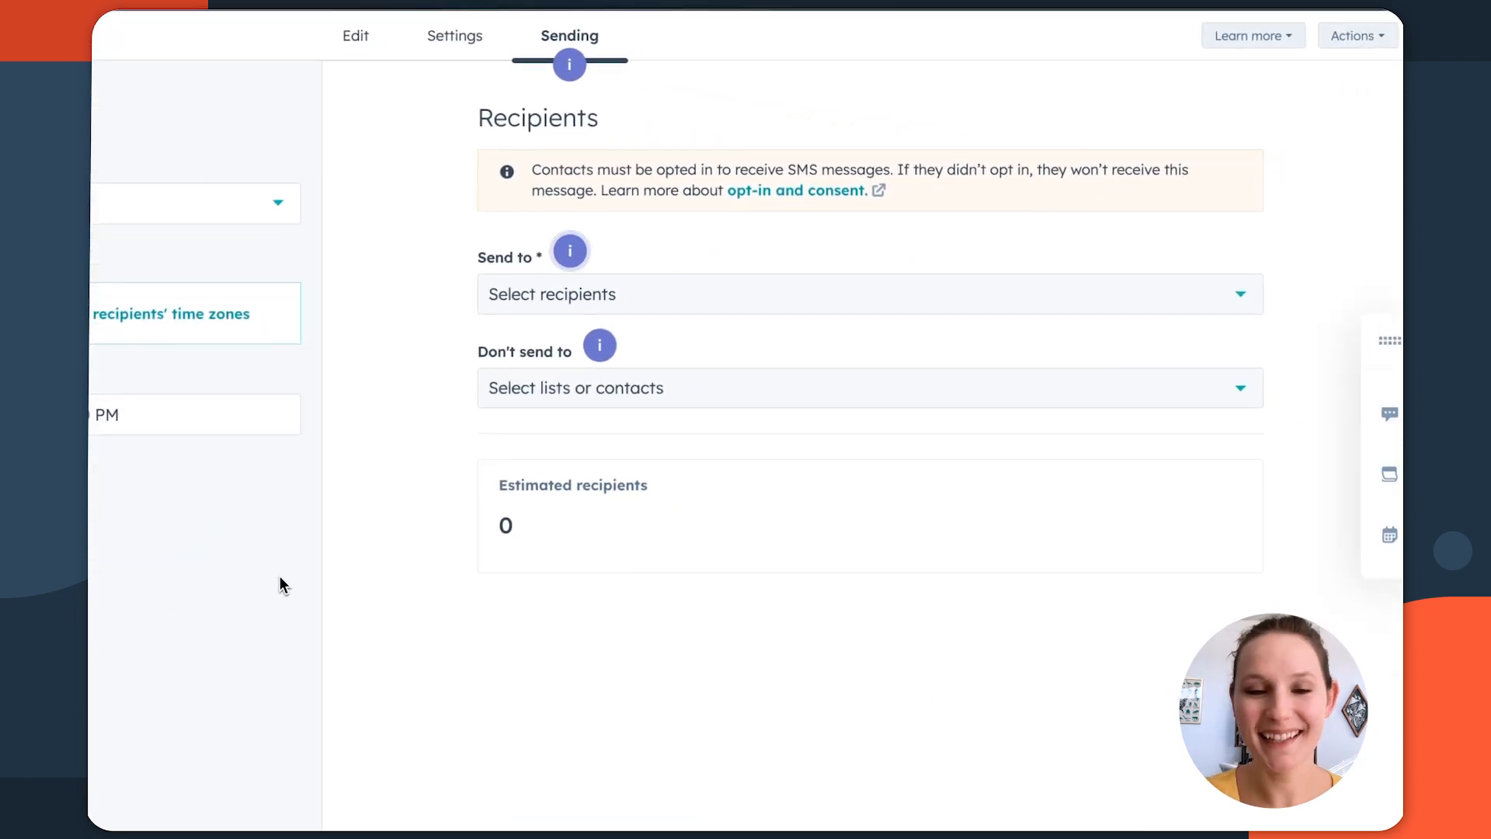
- Include Testing List Size, Dobro Demo List and ATC customer list, excluding the Sent to list
click(856, 294)
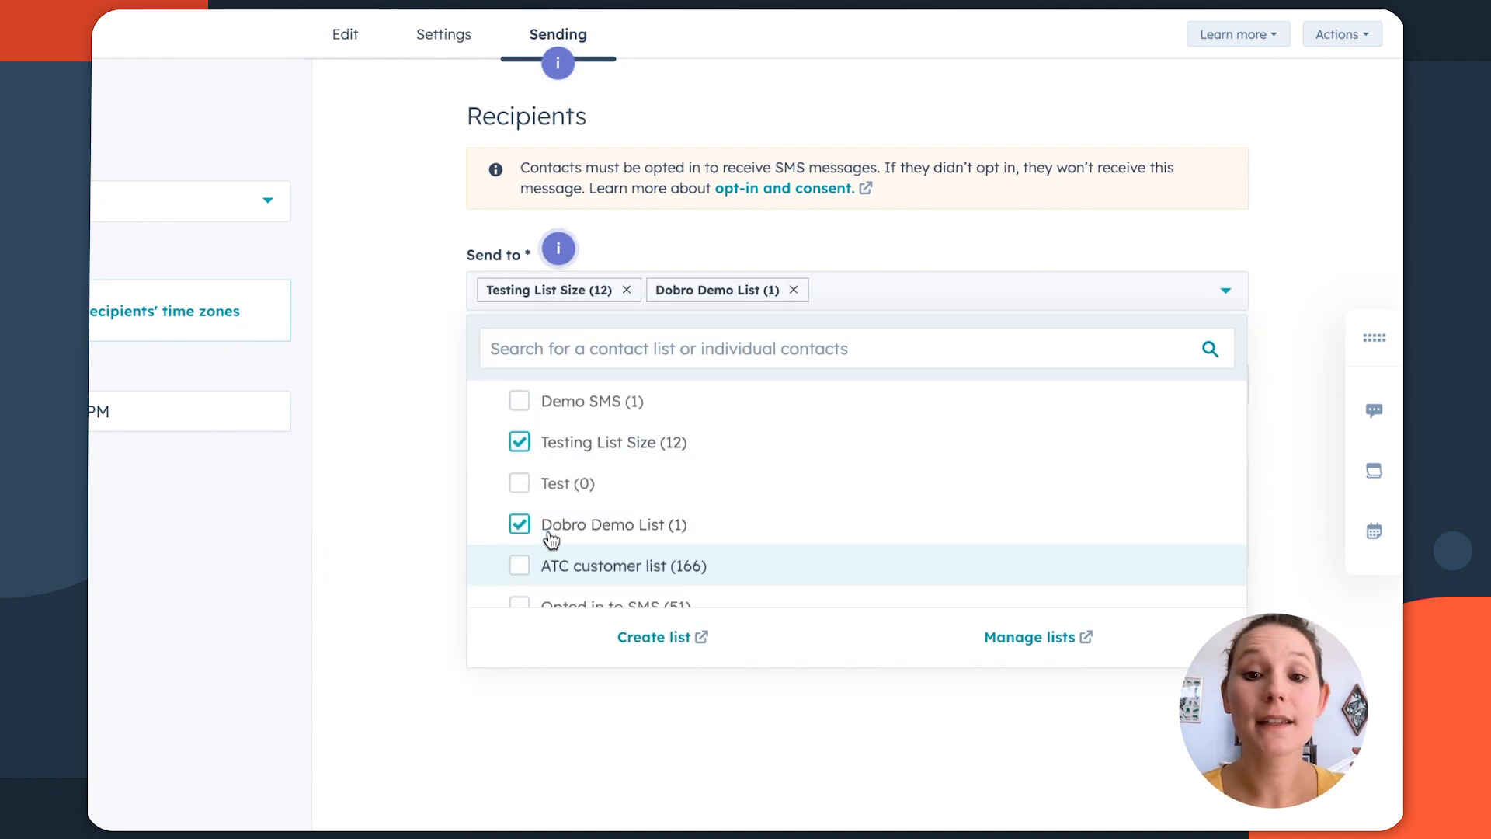
click(518, 566)
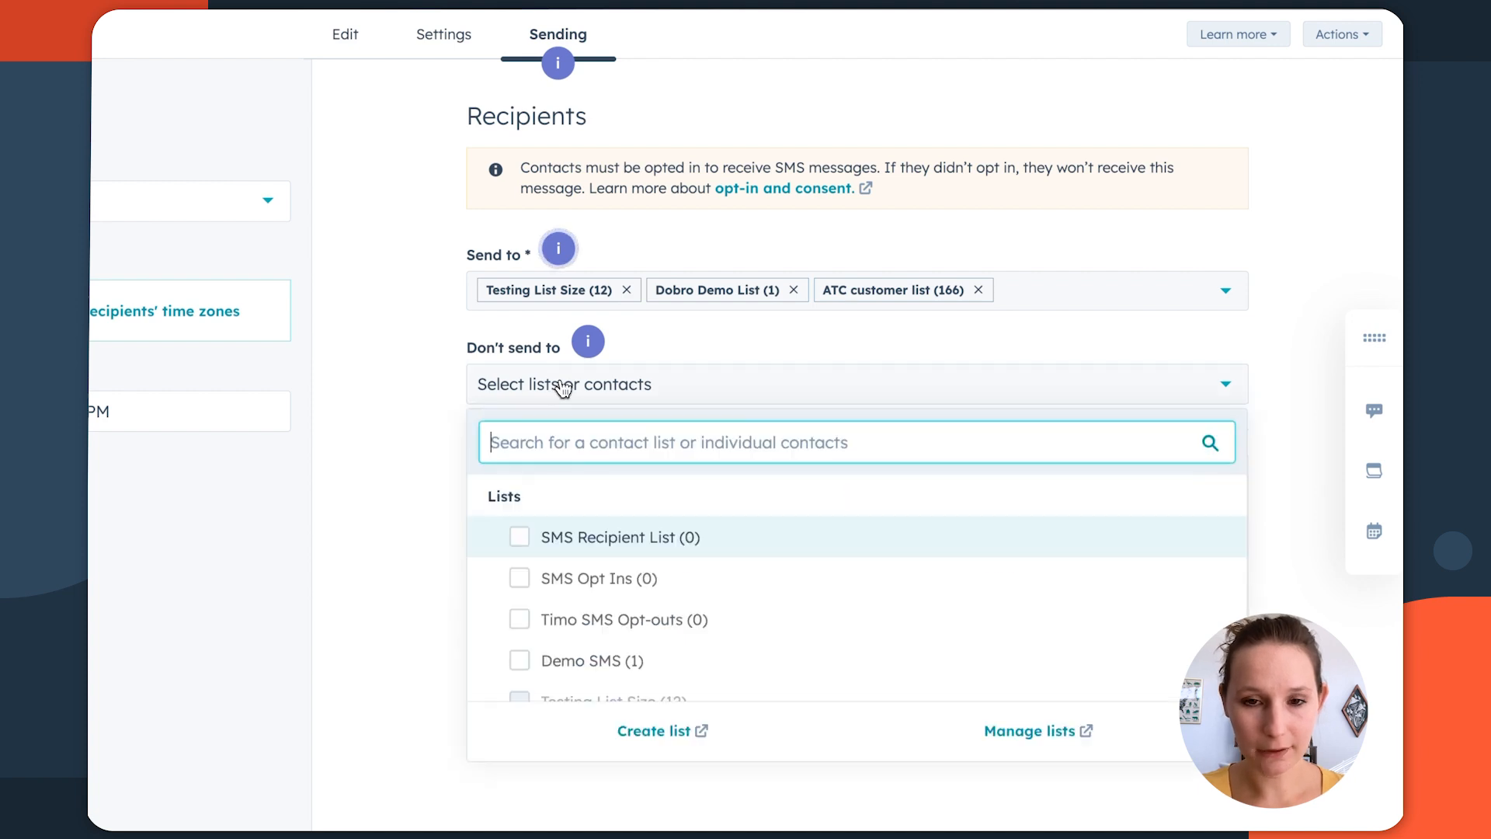
scroll(down, 3)
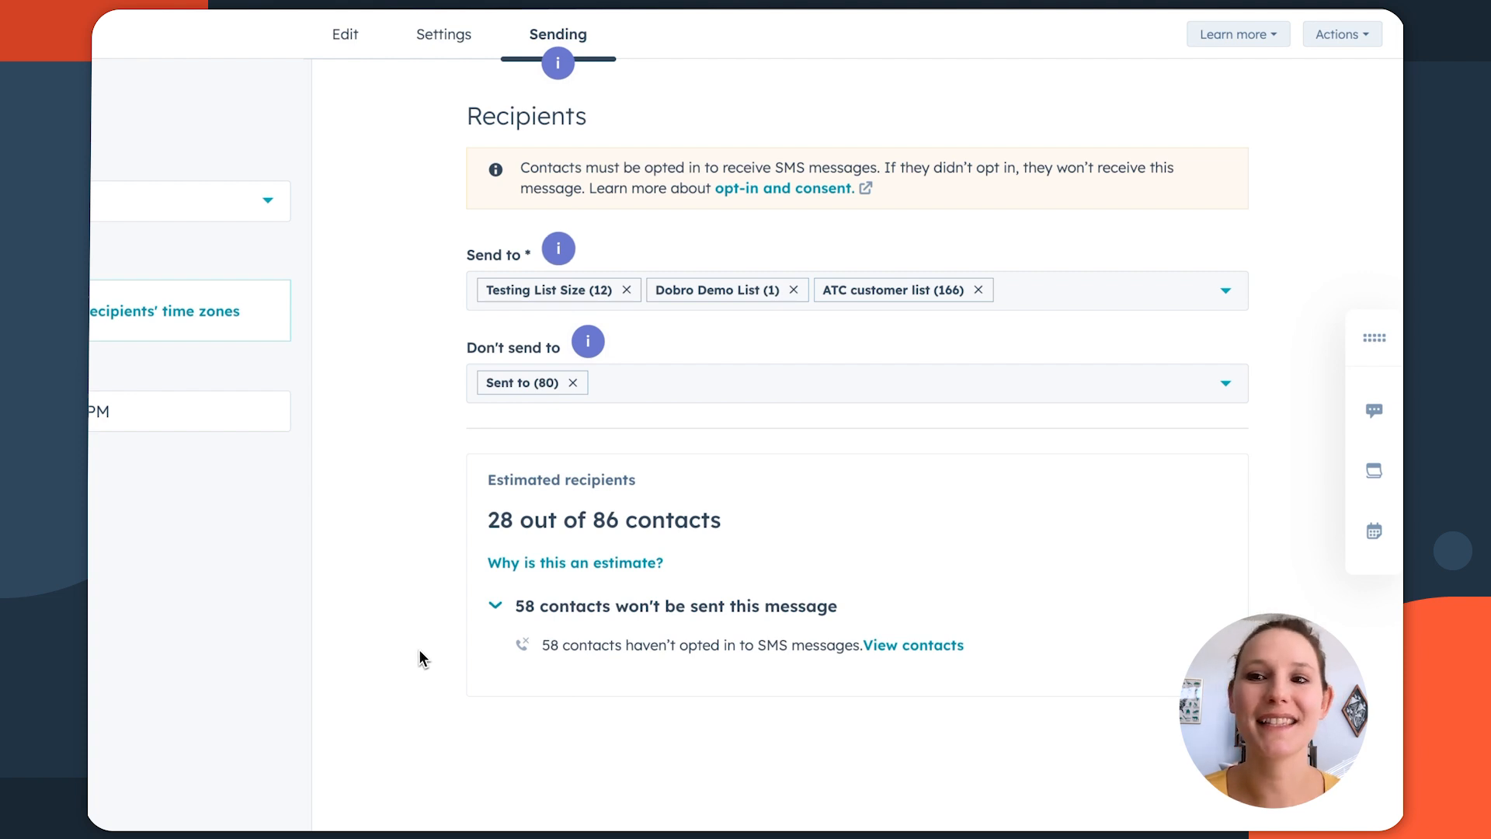
- Send to the TechR2 list with no exclusions and begin Review and schedule
click(986, 40)
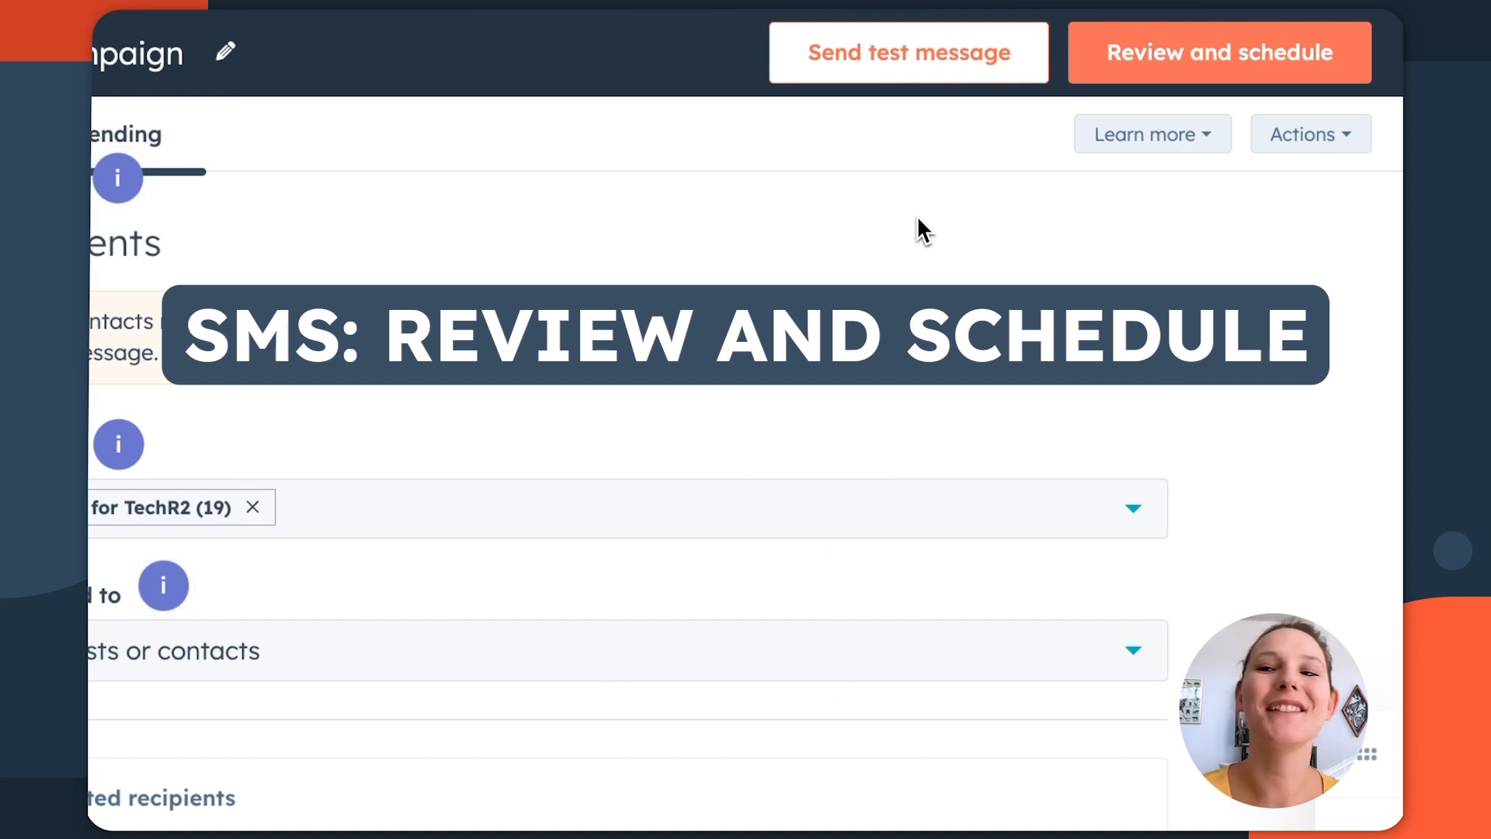
click(1218, 53)
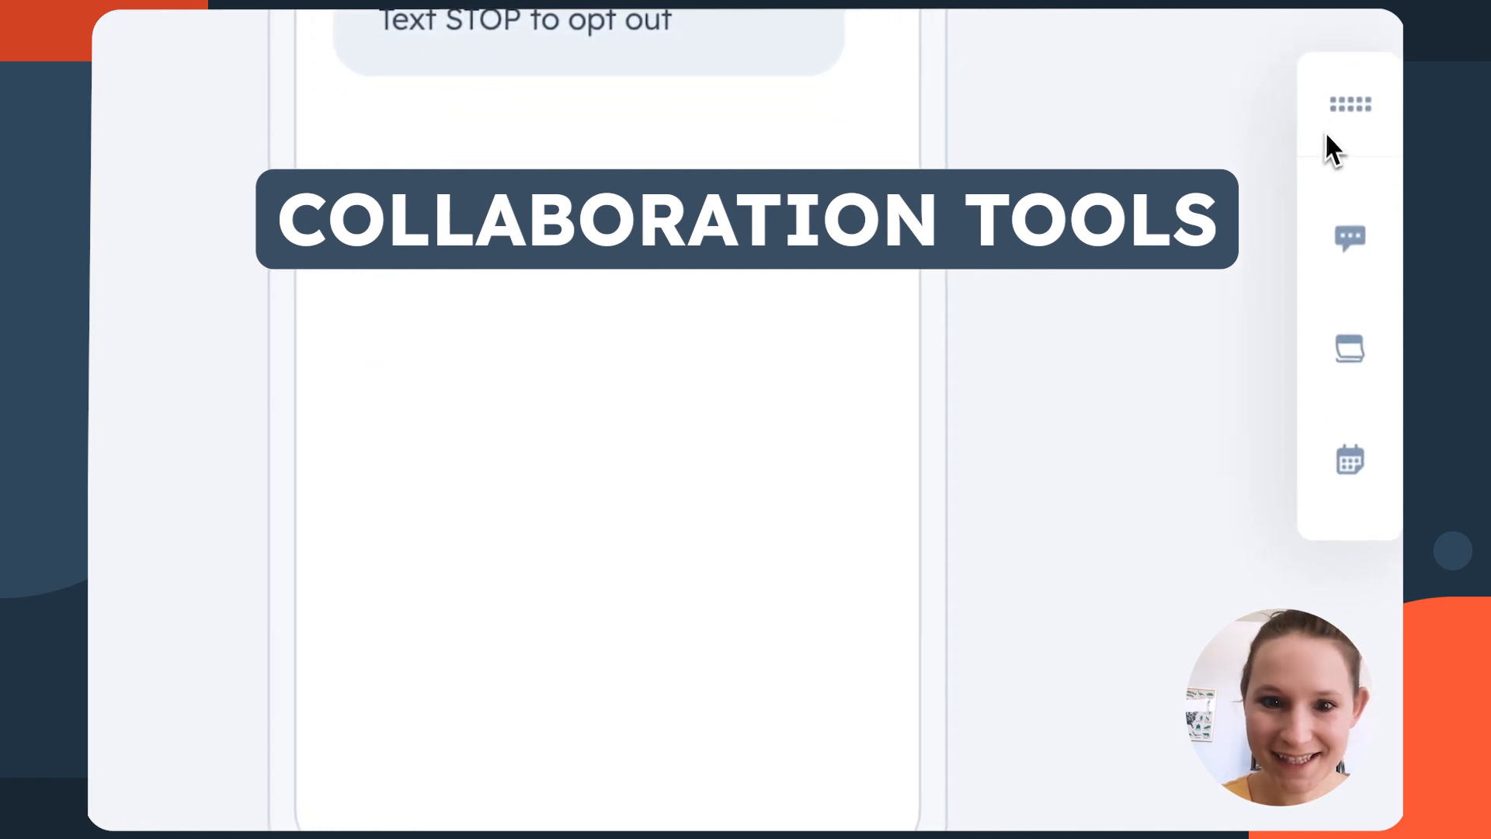
mouse_move(1391, 295)
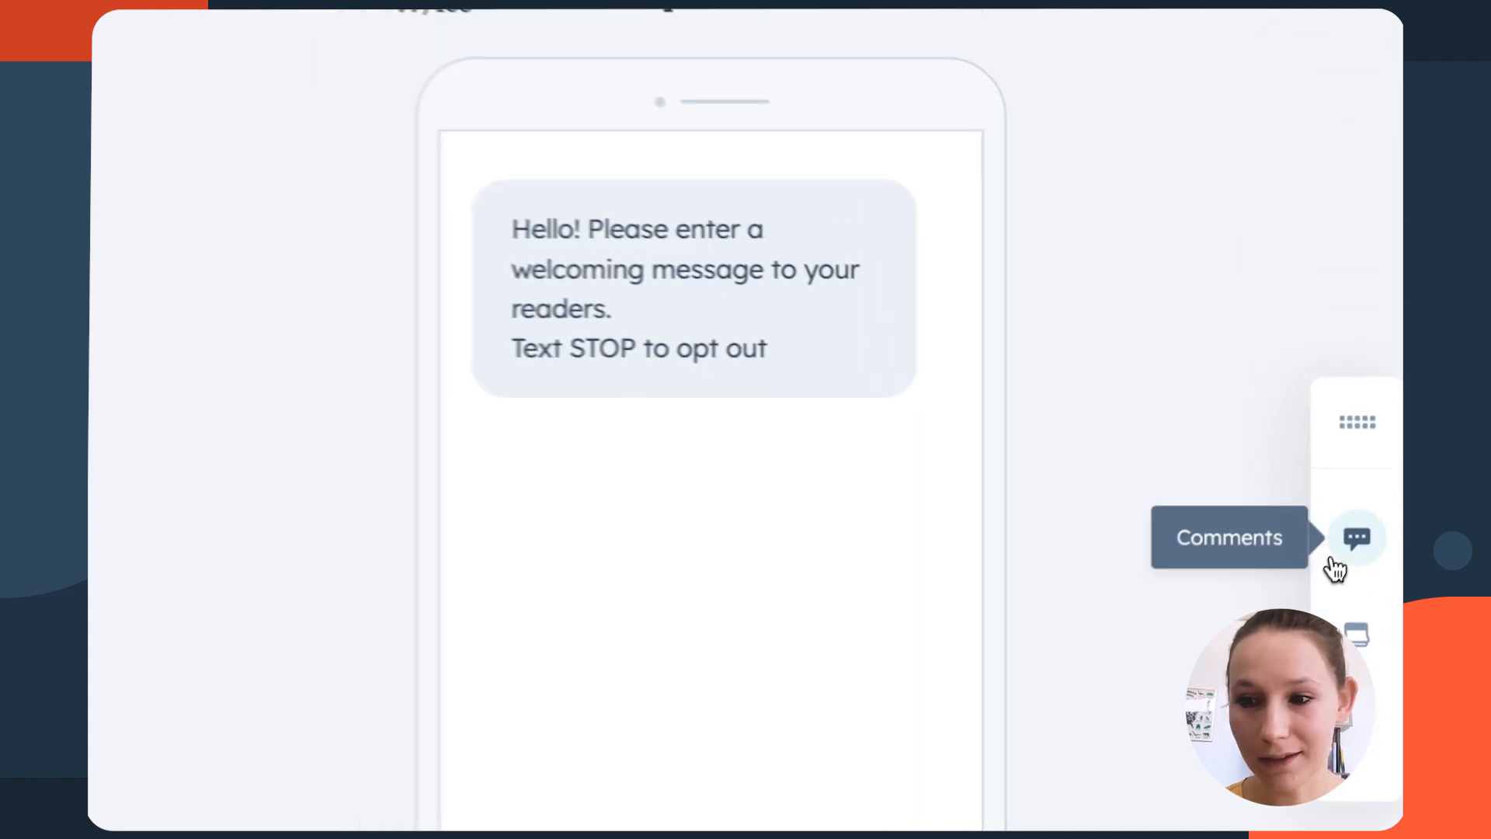
click(1358, 537)
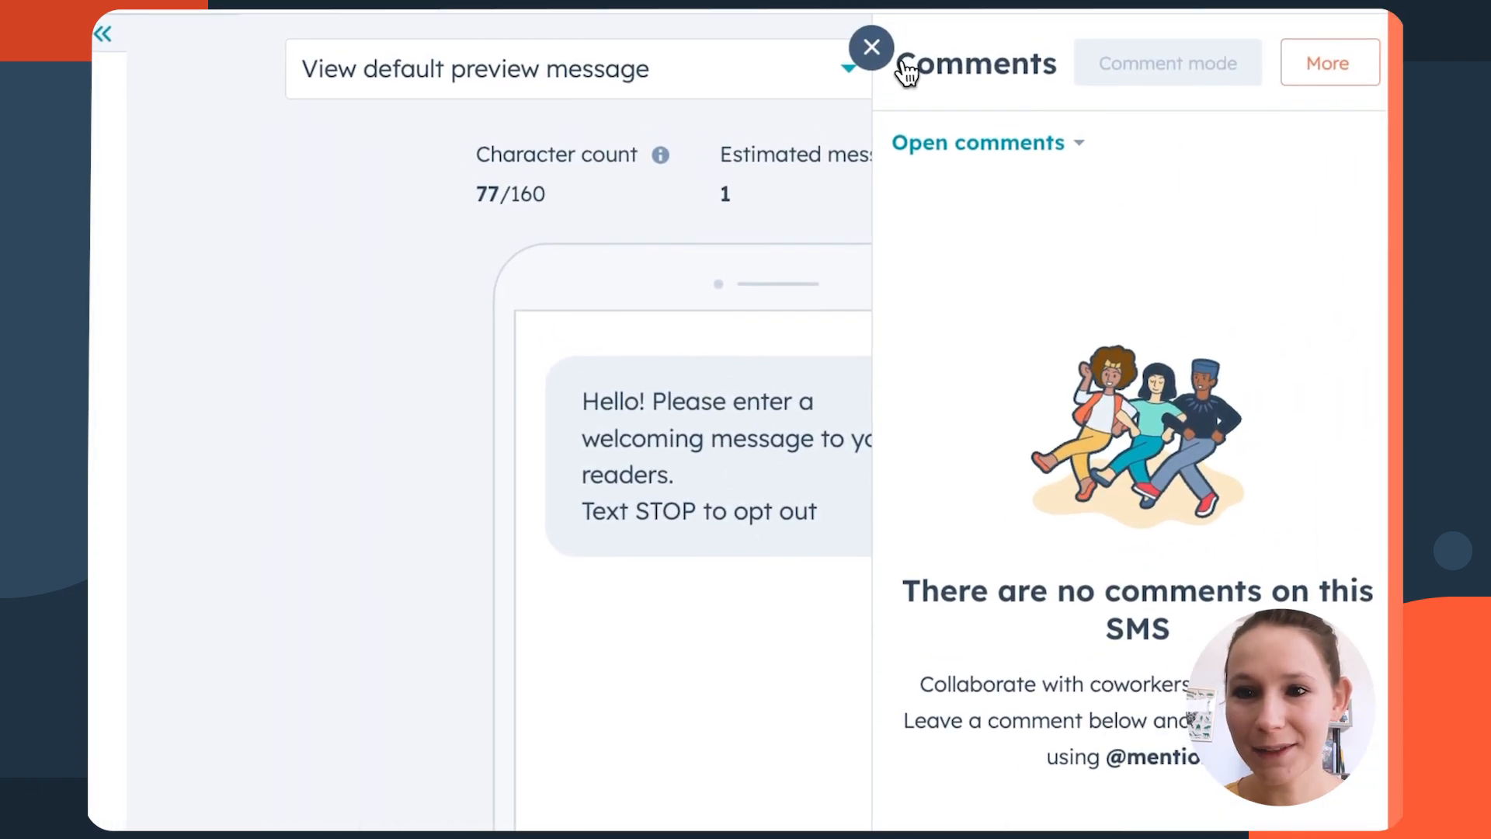
click(870, 48)
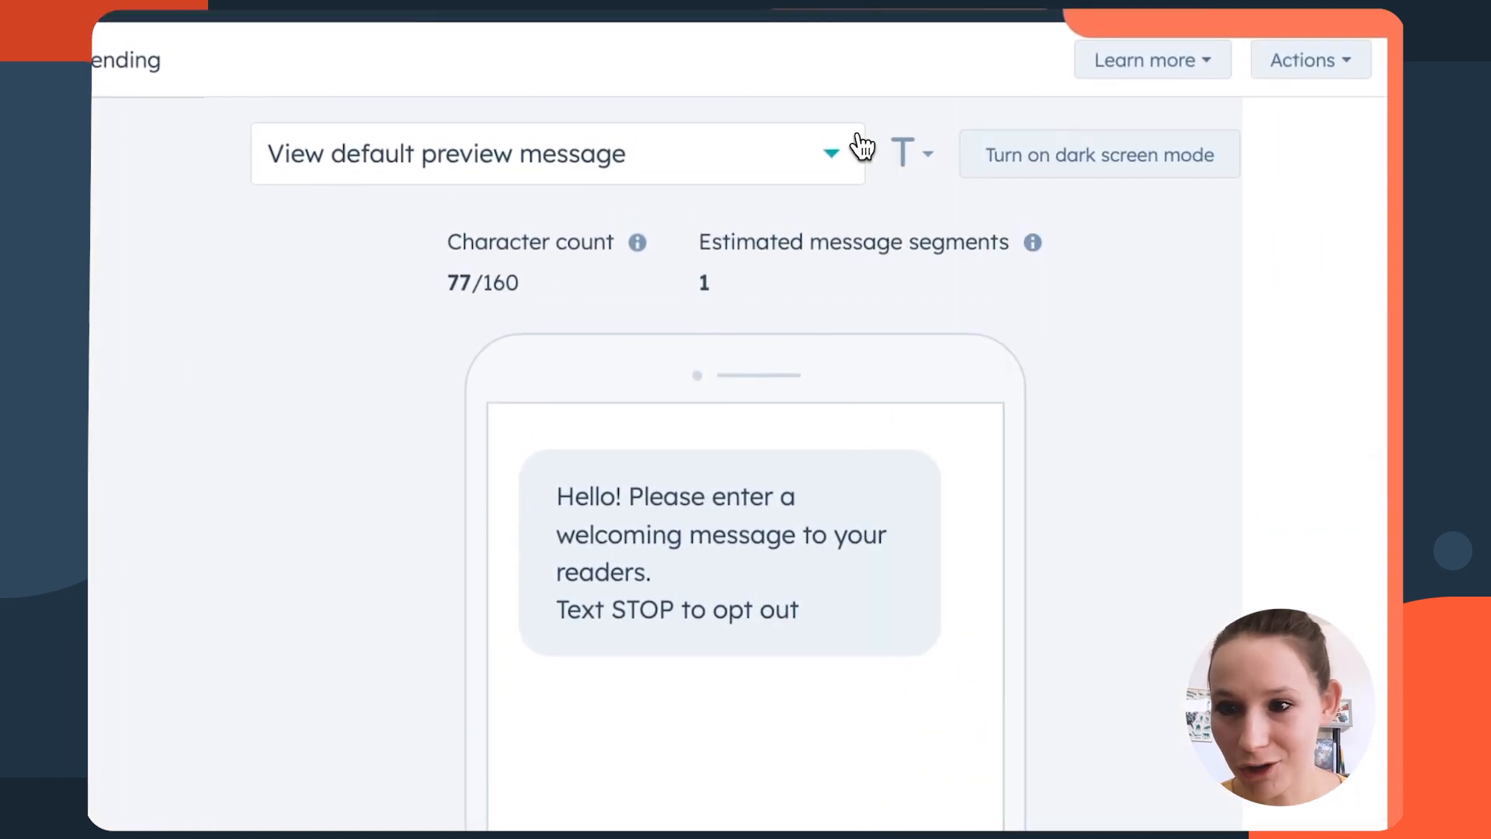
scroll(down, 3)
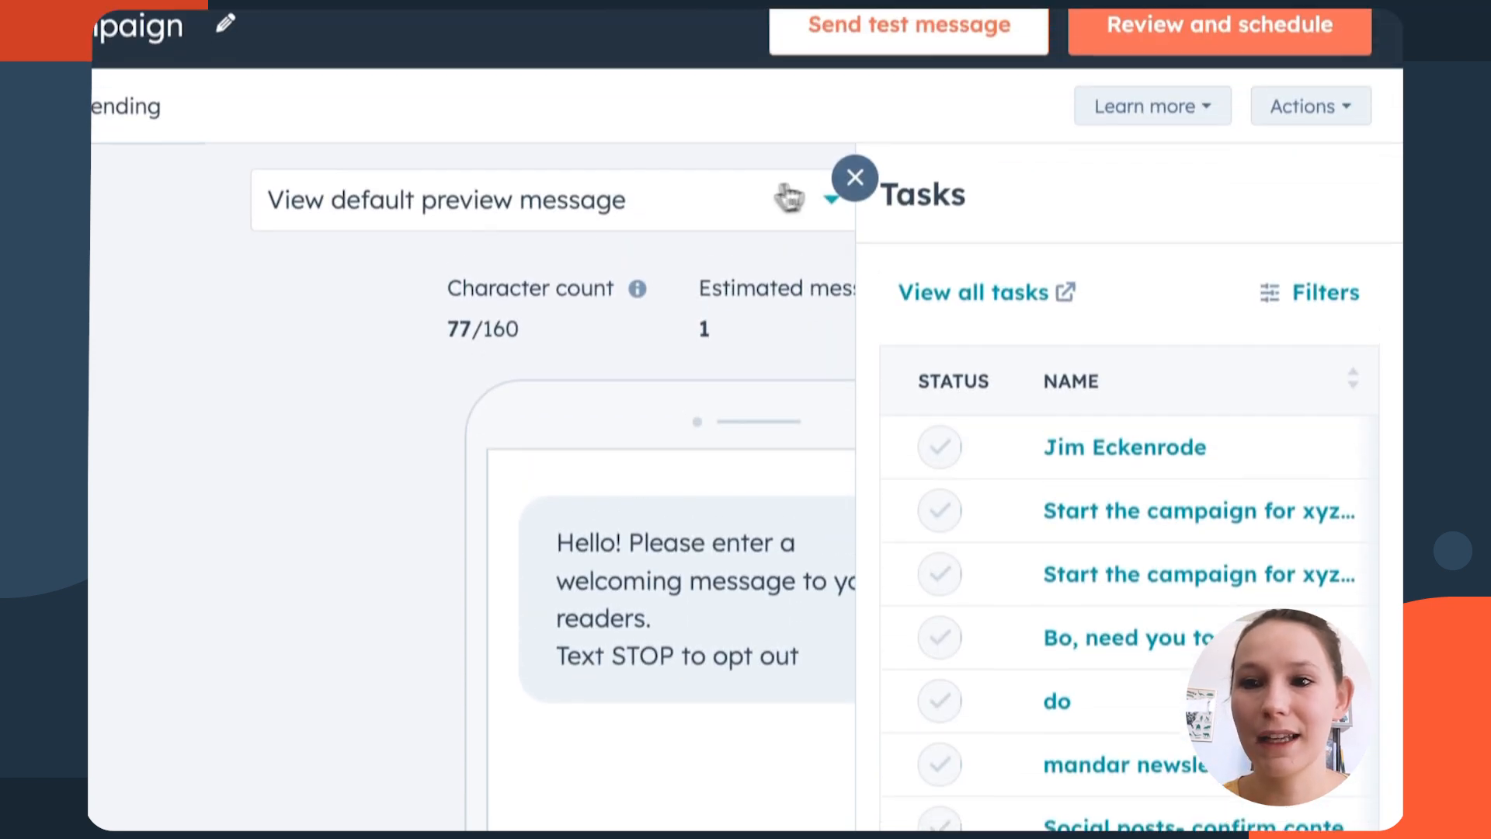
click(854, 179)
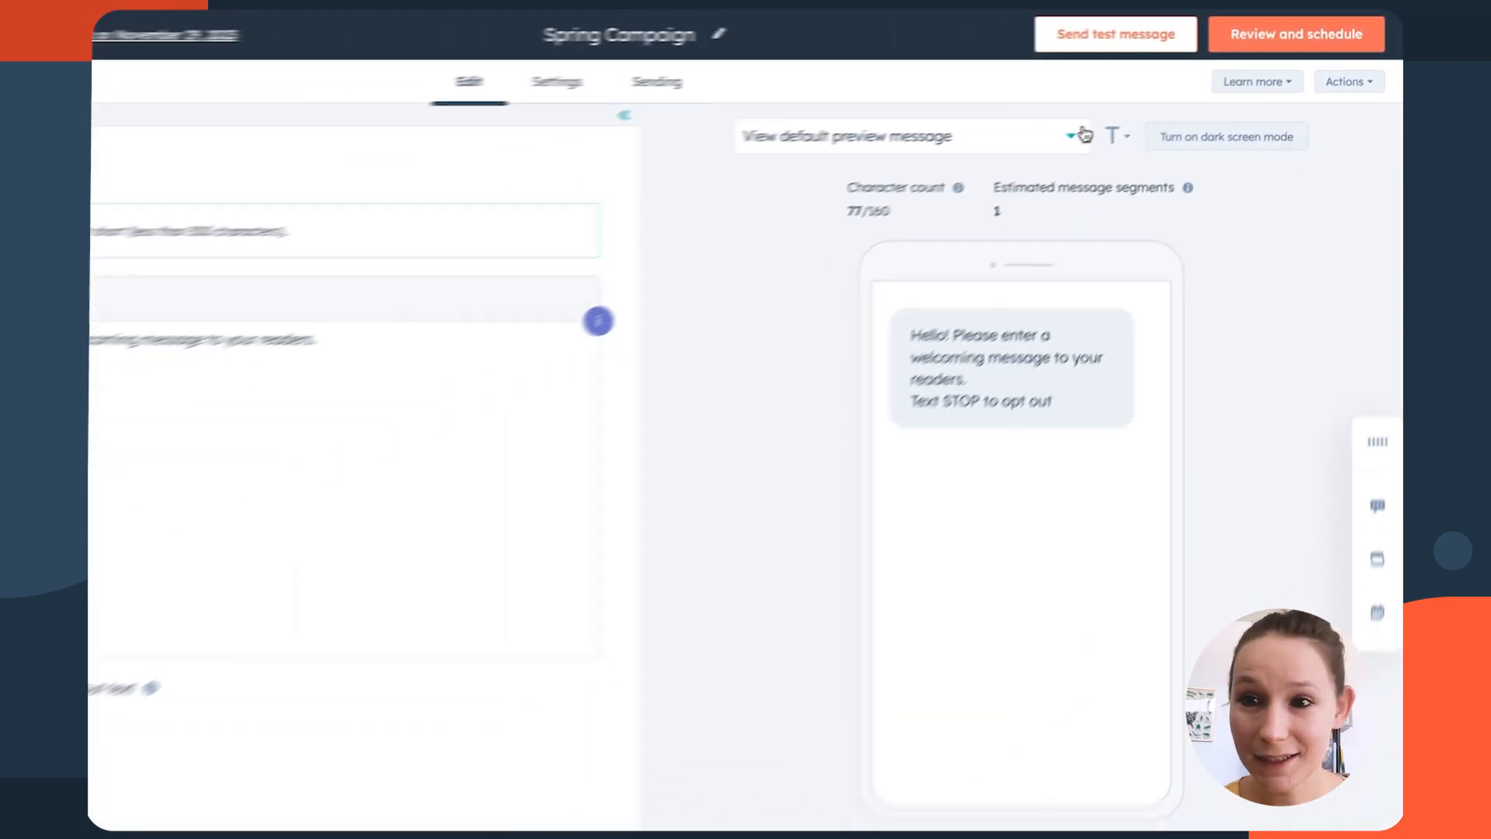